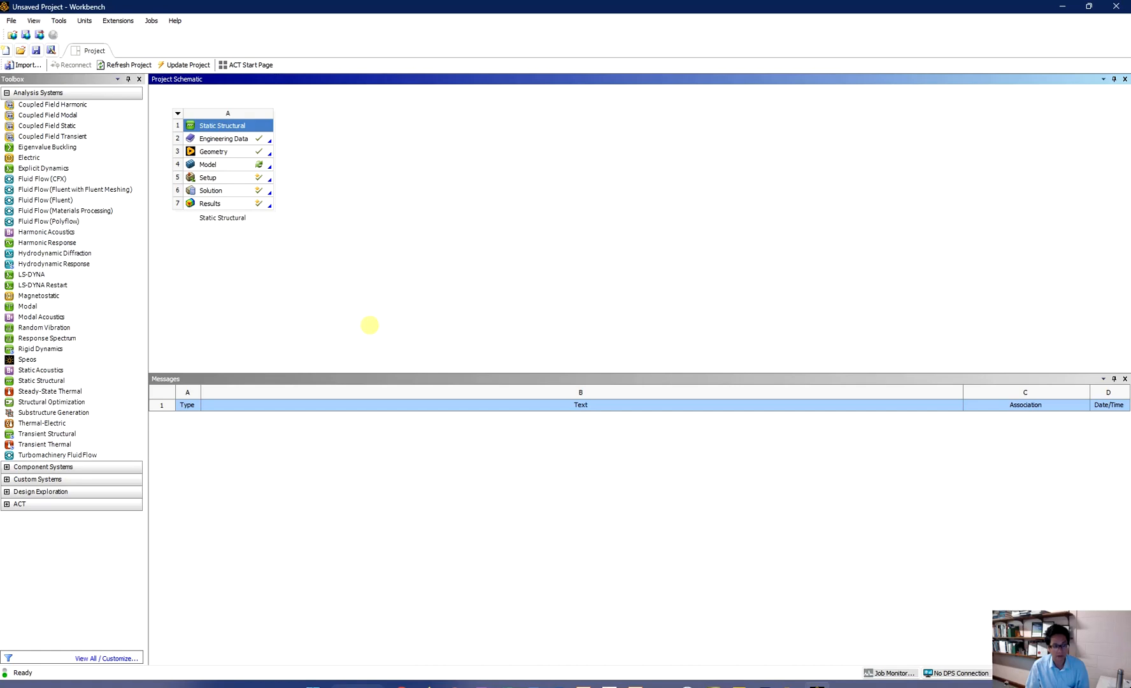
pyautogui.moveTo(355, 149)
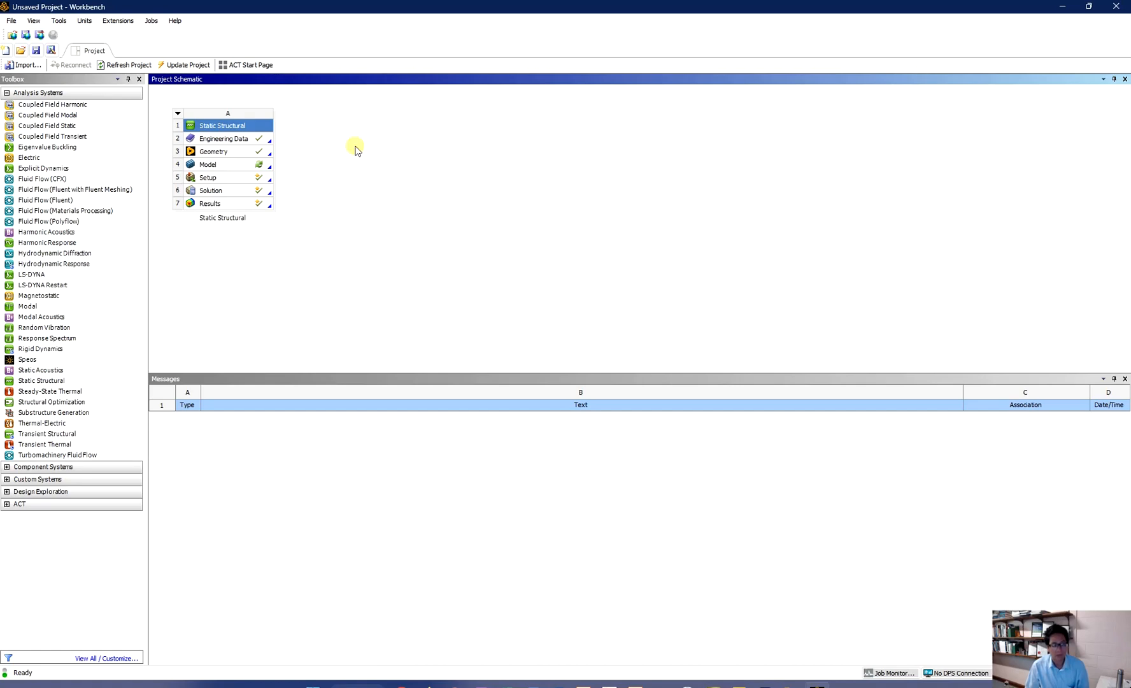
pyautogui.moveTo(283, 228)
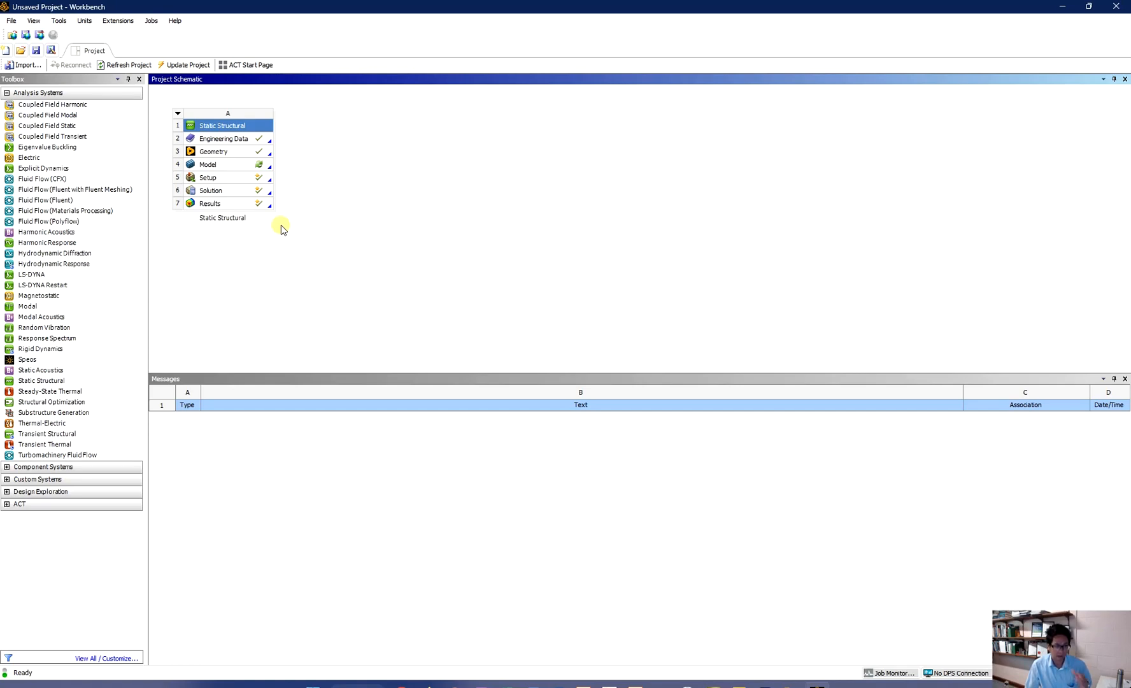
pyautogui.moveTo(274, 228)
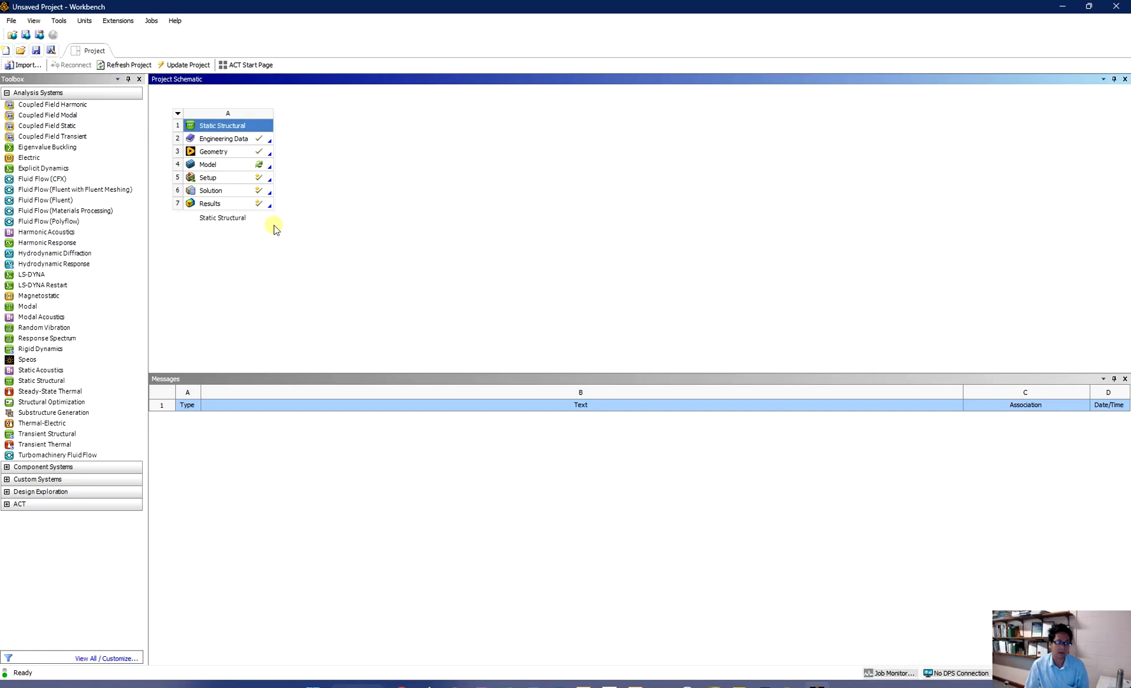
pyautogui.moveTo(254, 227)
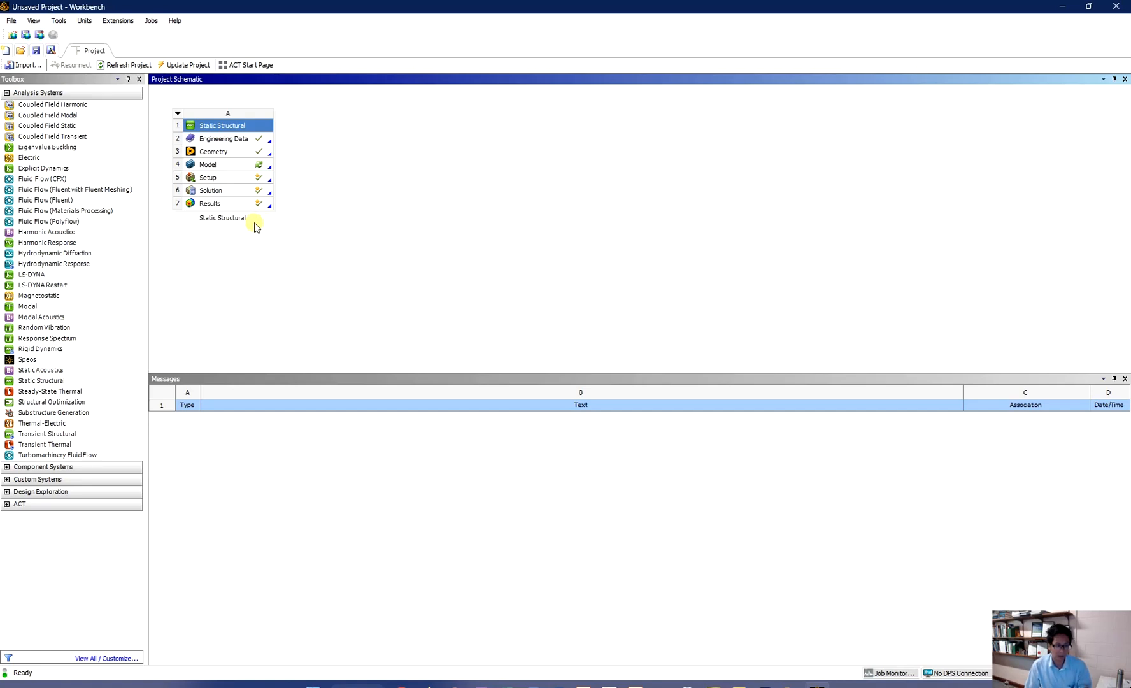
pyautogui.moveTo(144, 268)
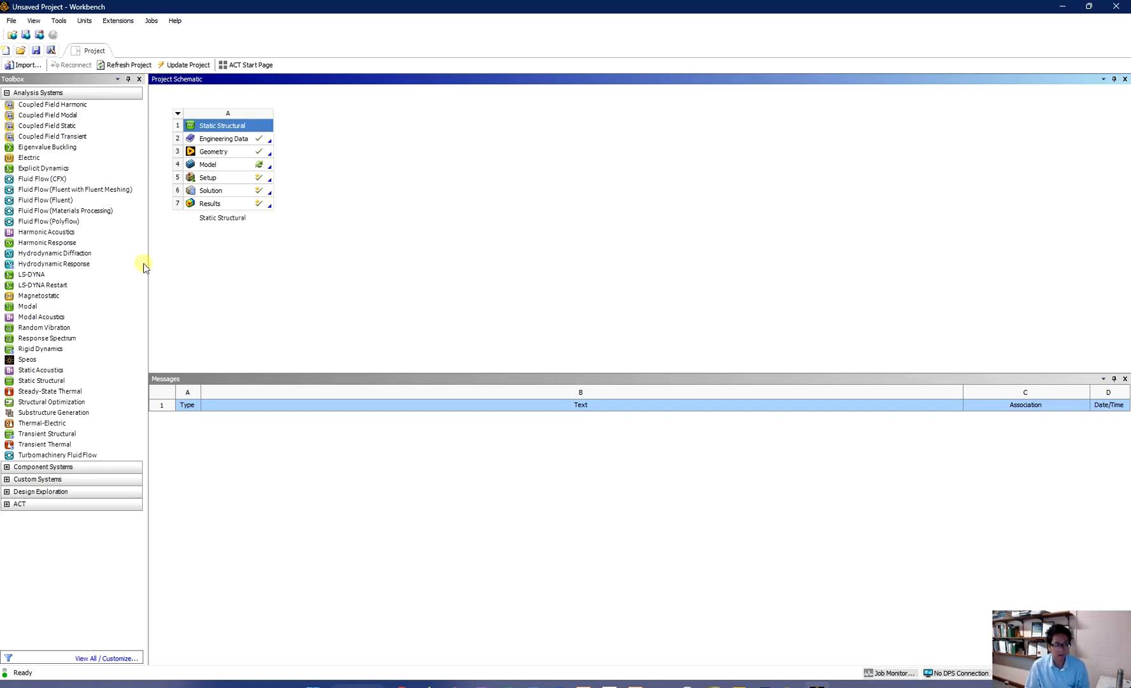
pyautogui.moveTo(28, 305)
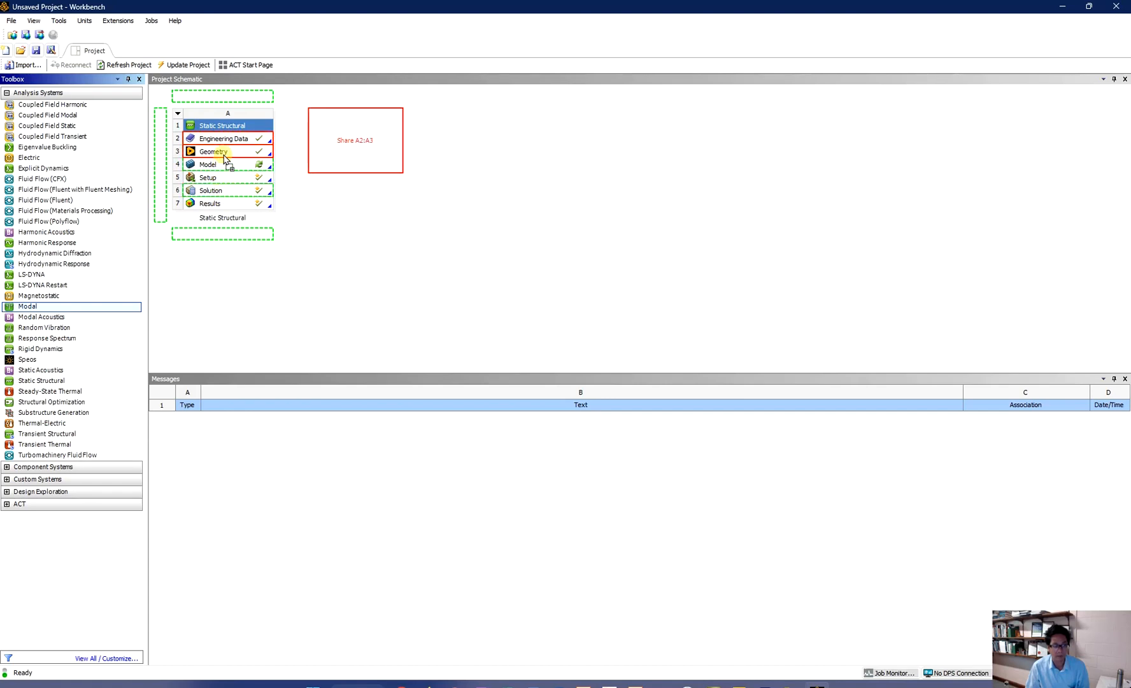
# Step: Add a Modal system onto the Static Structural Model cell, sharing engineering data, geometry and model (A2:A4)
pyautogui.click(216, 165)
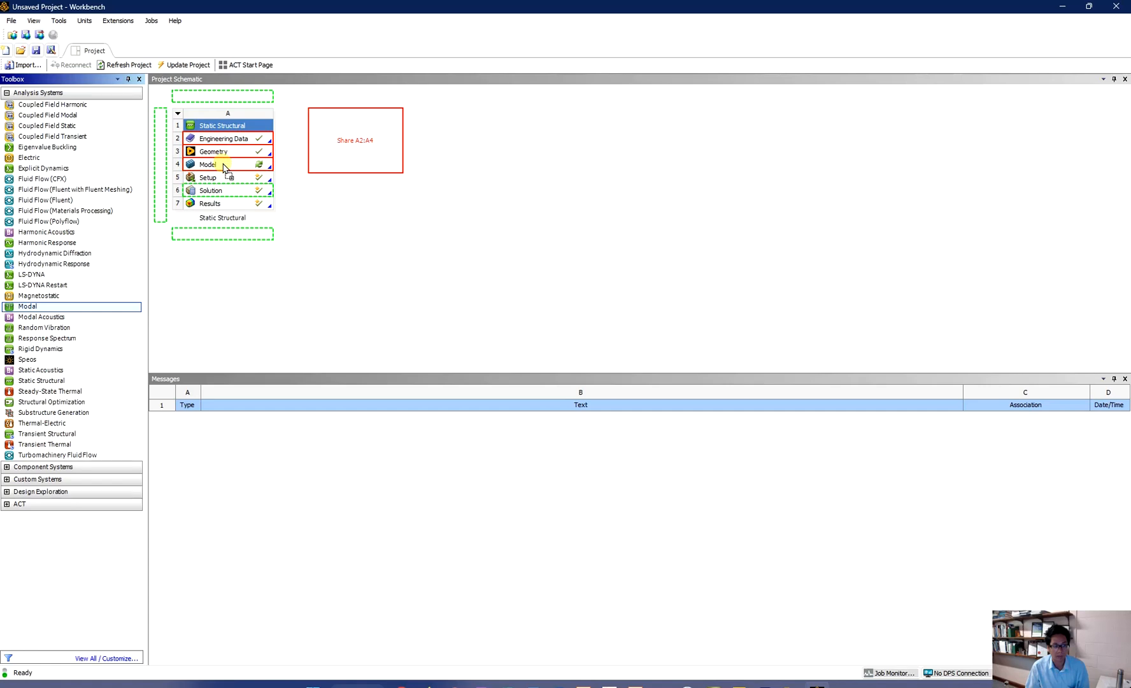
pyautogui.moveTo(27, 306); pyautogui.dragTo(229, 164)
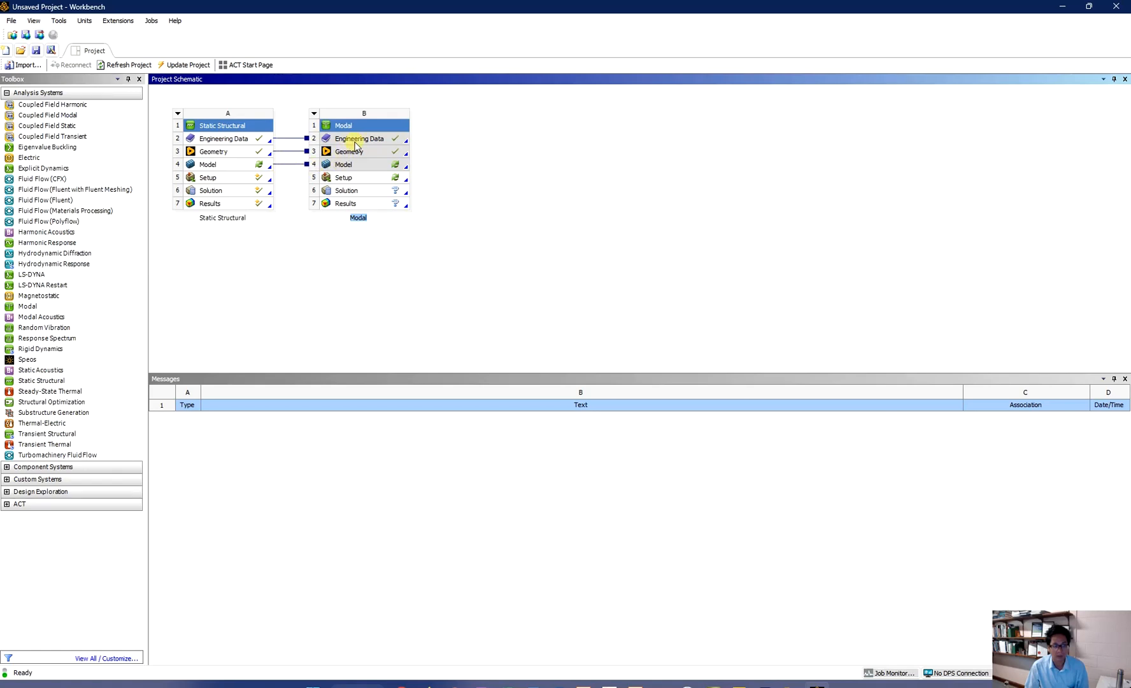
pyautogui.moveTo(357, 167)
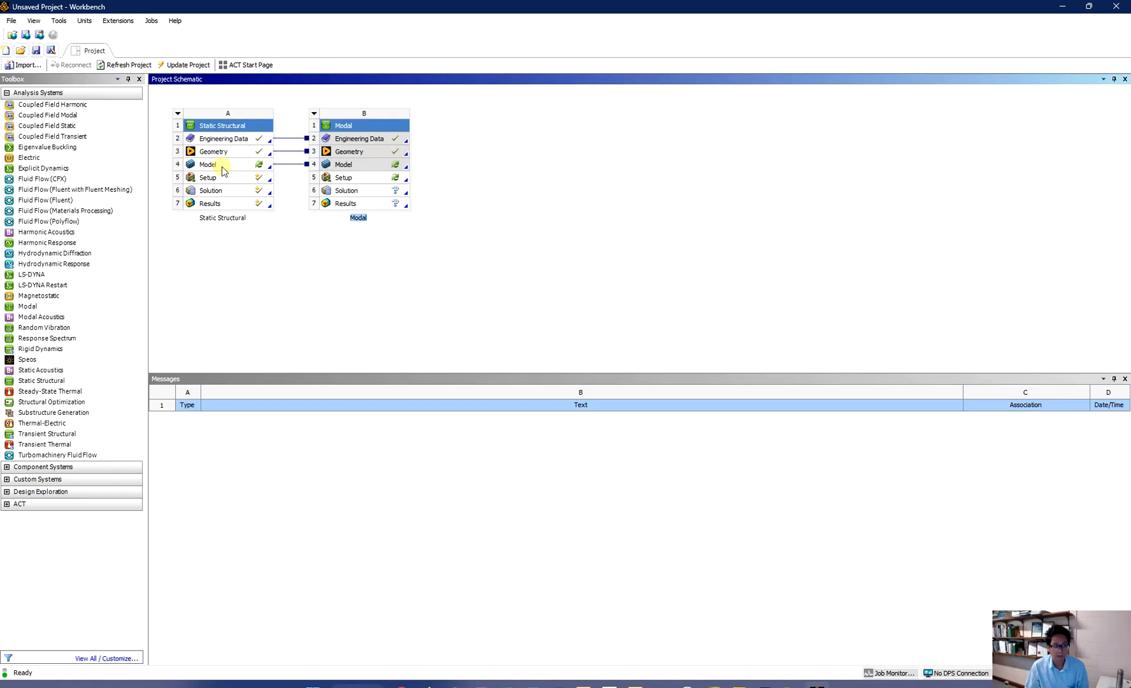
# Step: Open the shared model in Mechanical with upstream data re-read and review the static deformation, strain and axial force results
pyautogui.doubleClick(207, 164)
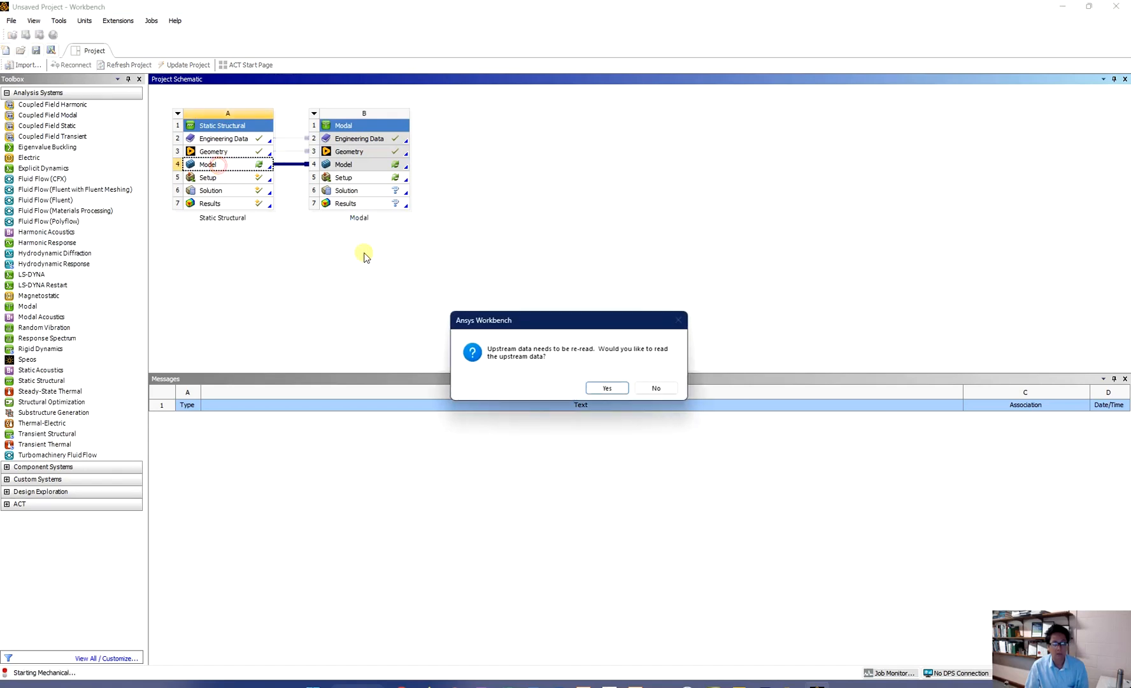
pyautogui.click(607, 387)
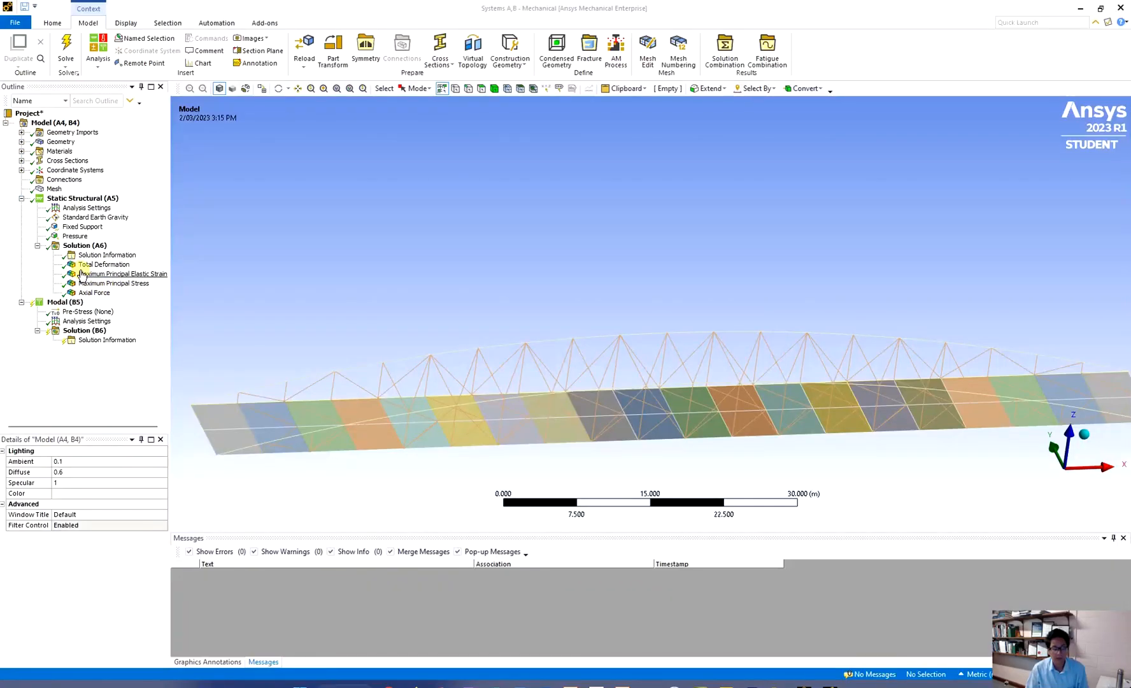
pyautogui.click(102, 263)
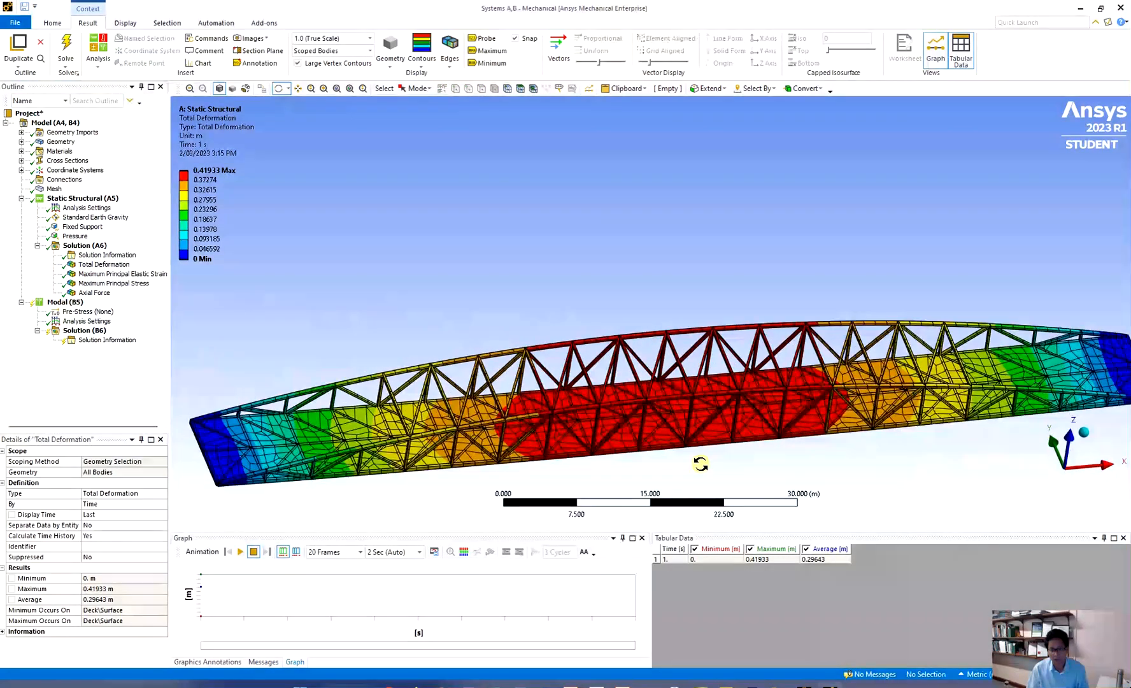
pyautogui.moveTo(699, 465); pyautogui.dragTo(447, 433)
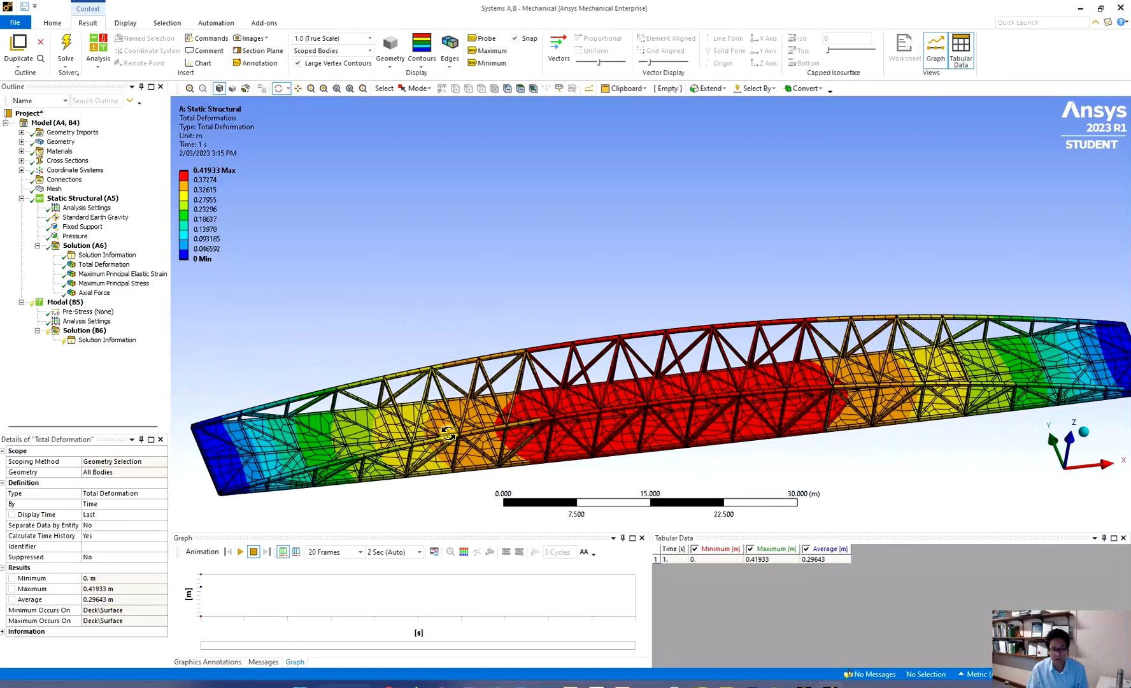
pyautogui.click(122, 274)
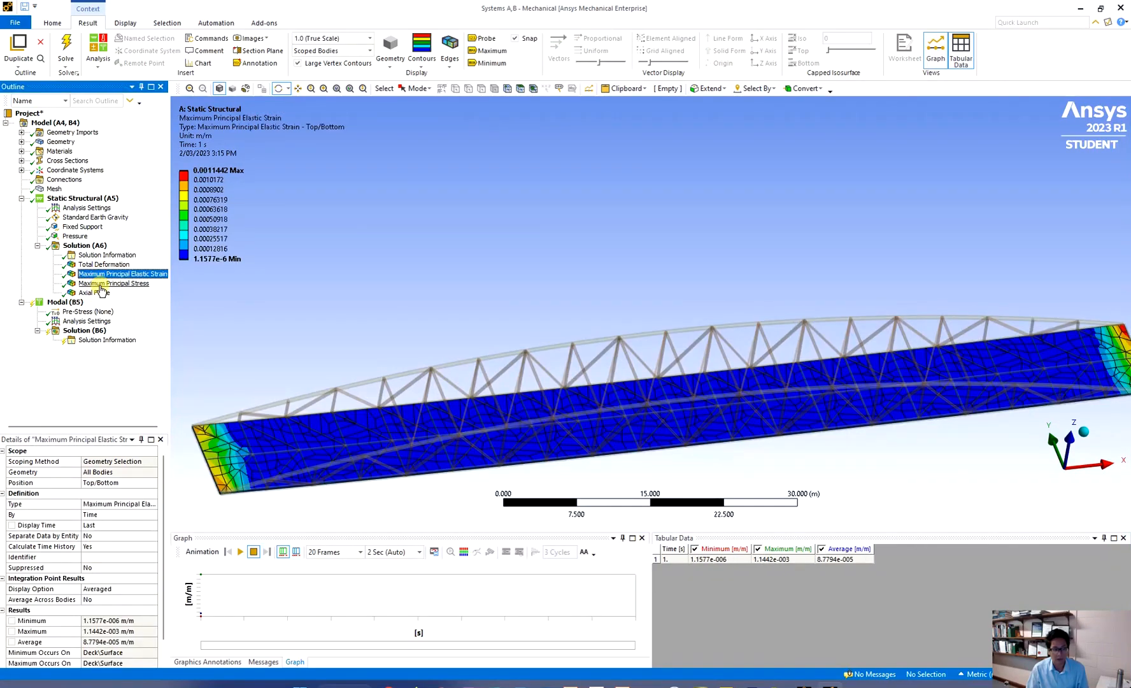
pyautogui.click(83, 292)
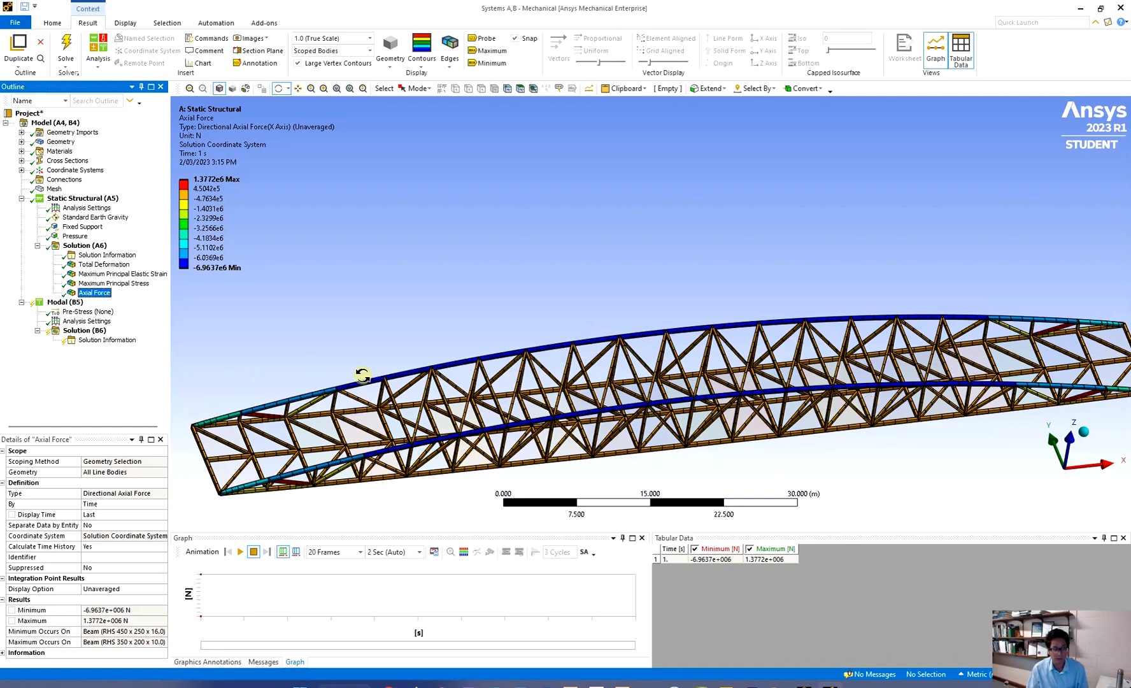
pyautogui.moveTo(456, 405)
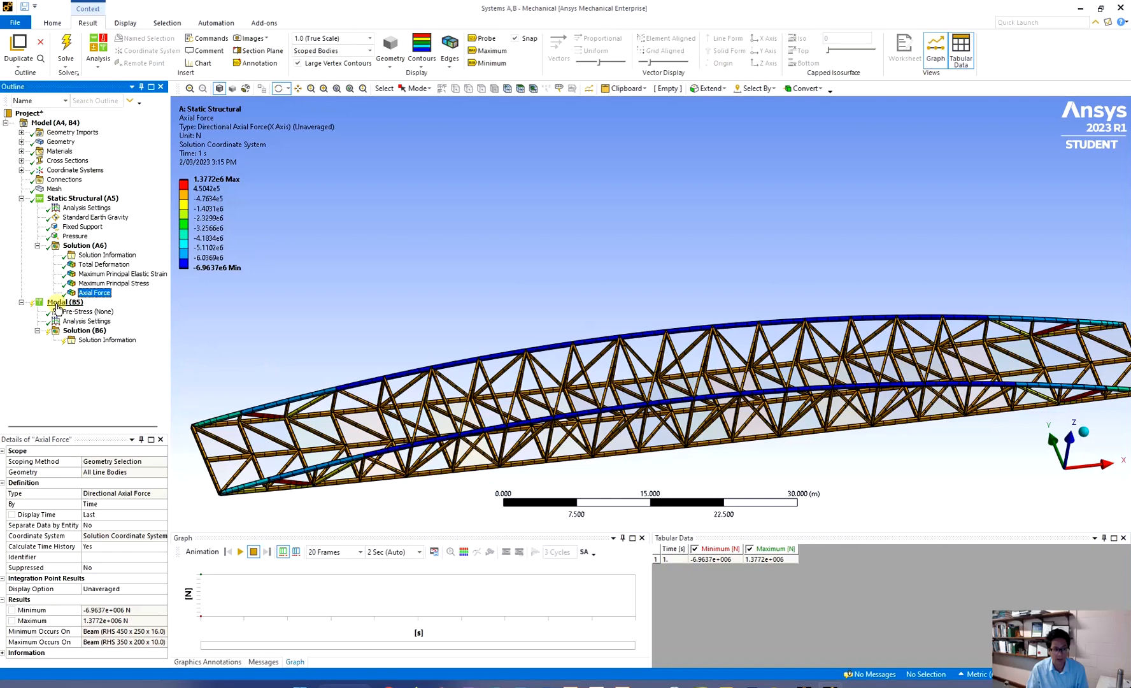
# Step: Apply a Fixed Support to the four end edges in the Modal analysis and check Max Modes to Find is 6
pyautogui.click(61, 302)
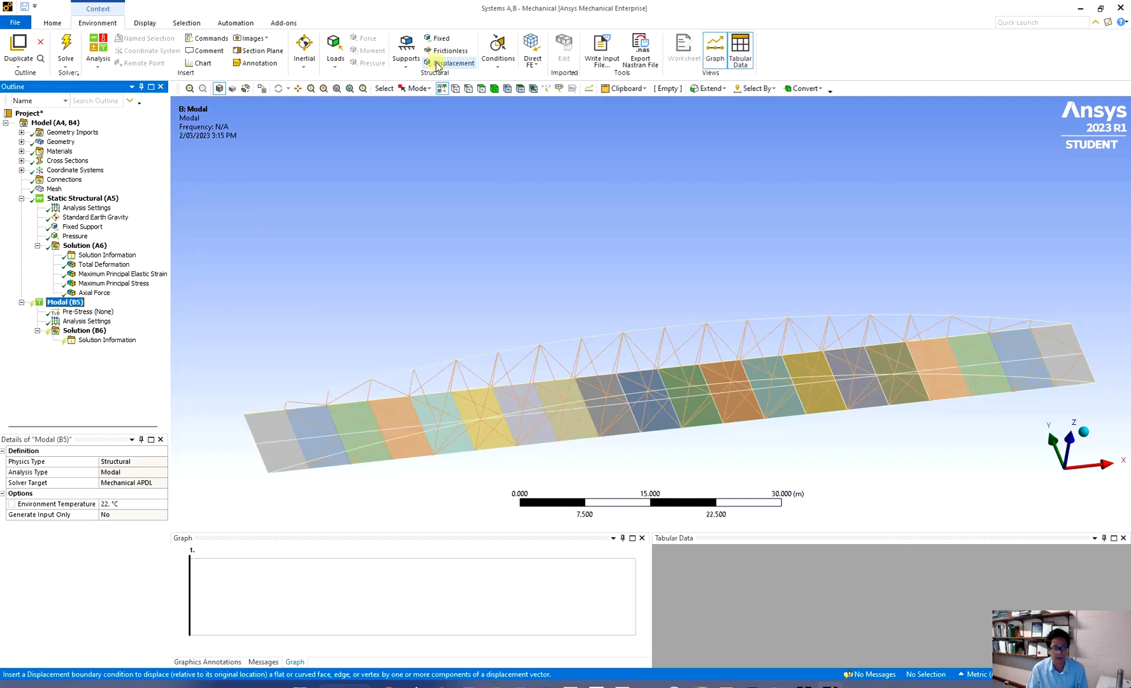
pyautogui.moveTo(450, 115)
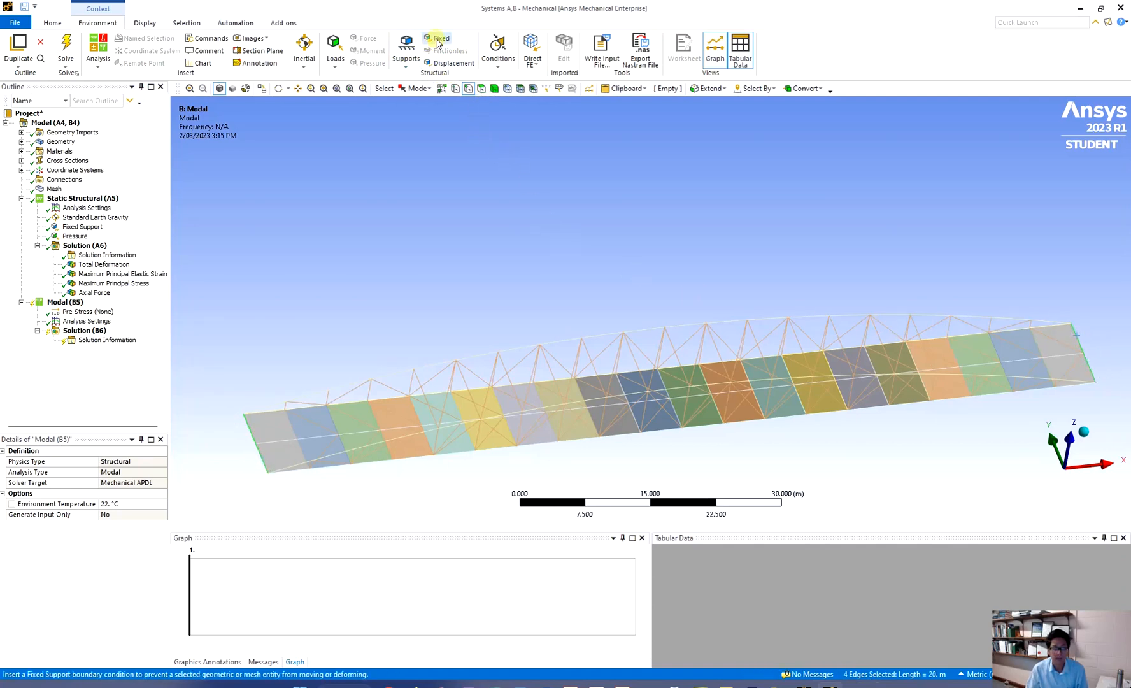
pyautogui.click(439, 38)
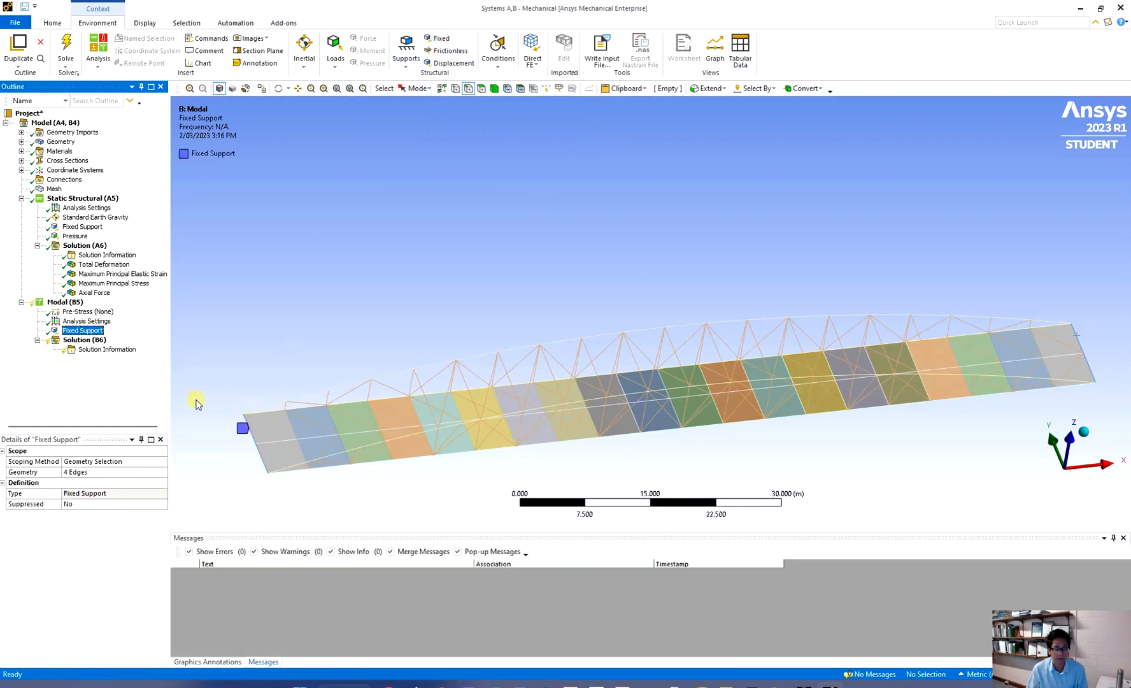
pyautogui.click(86, 321)
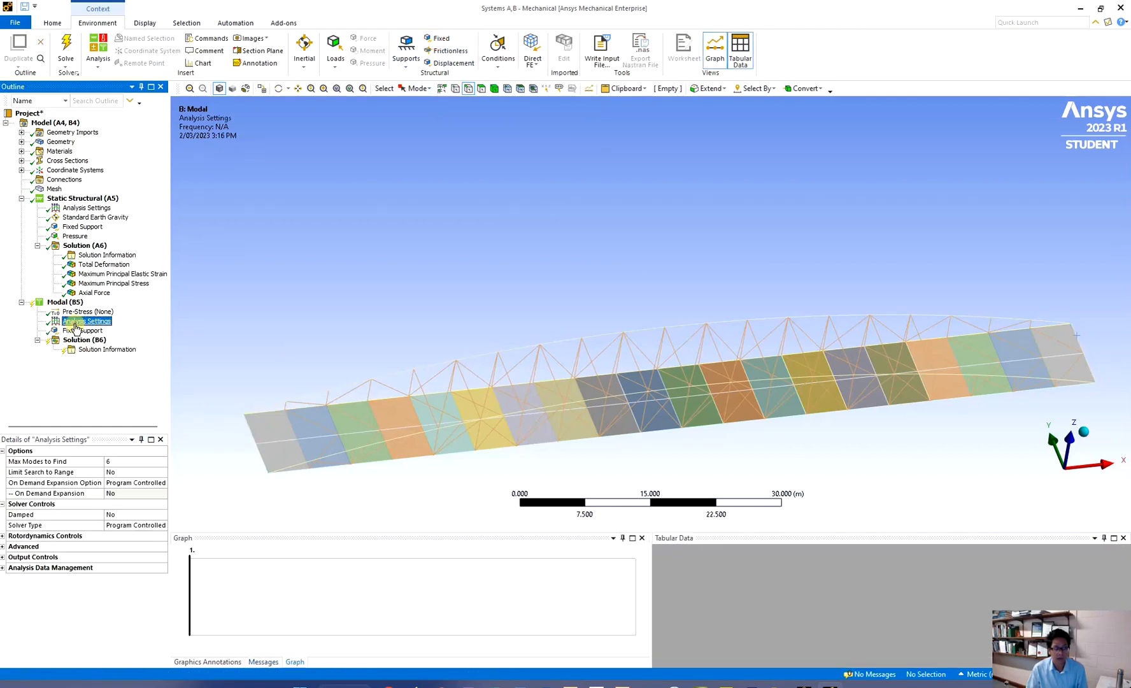
pyautogui.click(109, 461)
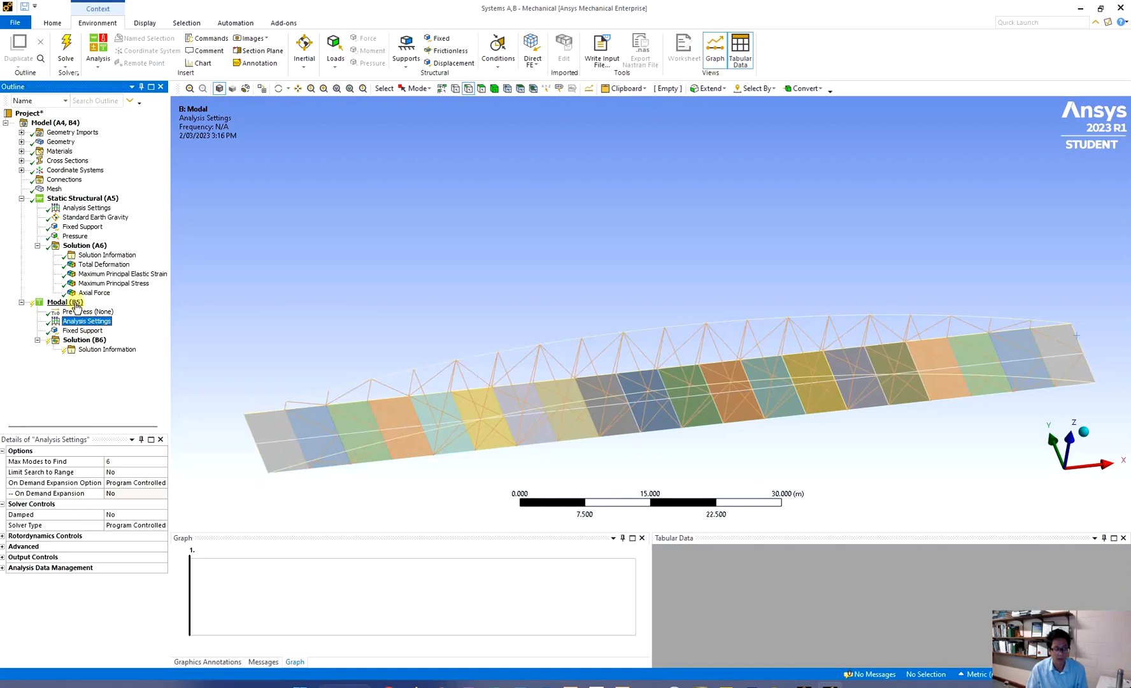
# Step: Solve the Modal analysis and show the six frequencies from 0.90999 to 4.4476 Hz in table and bar chart
pyautogui.rightClick(58, 302)
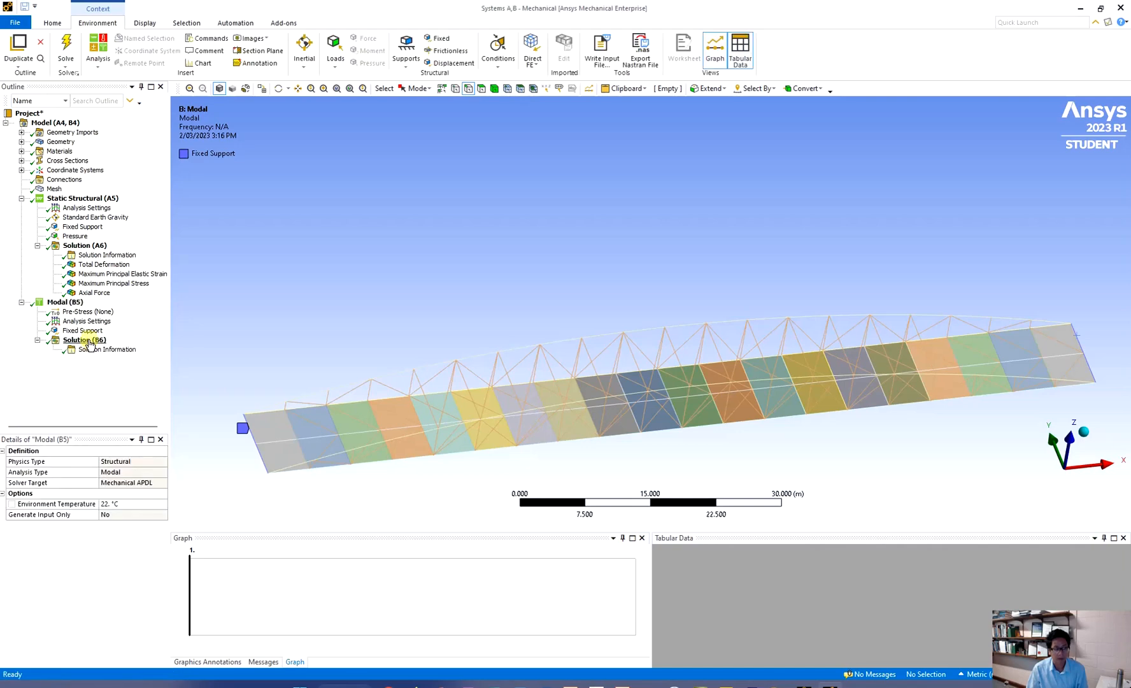
pyautogui.click(84, 339)
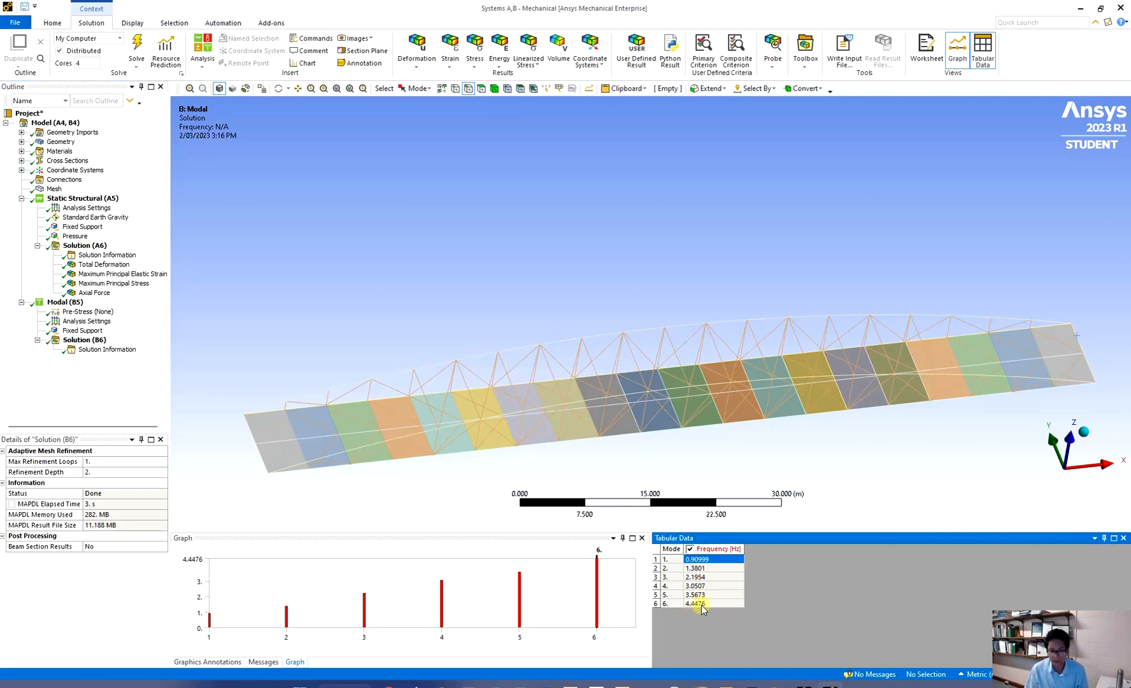
# Step: Create Total Deformation mode shape results for modes 1–6 and evaluate them, displaying mode 1's contour
pyautogui.rightClick(699, 603)
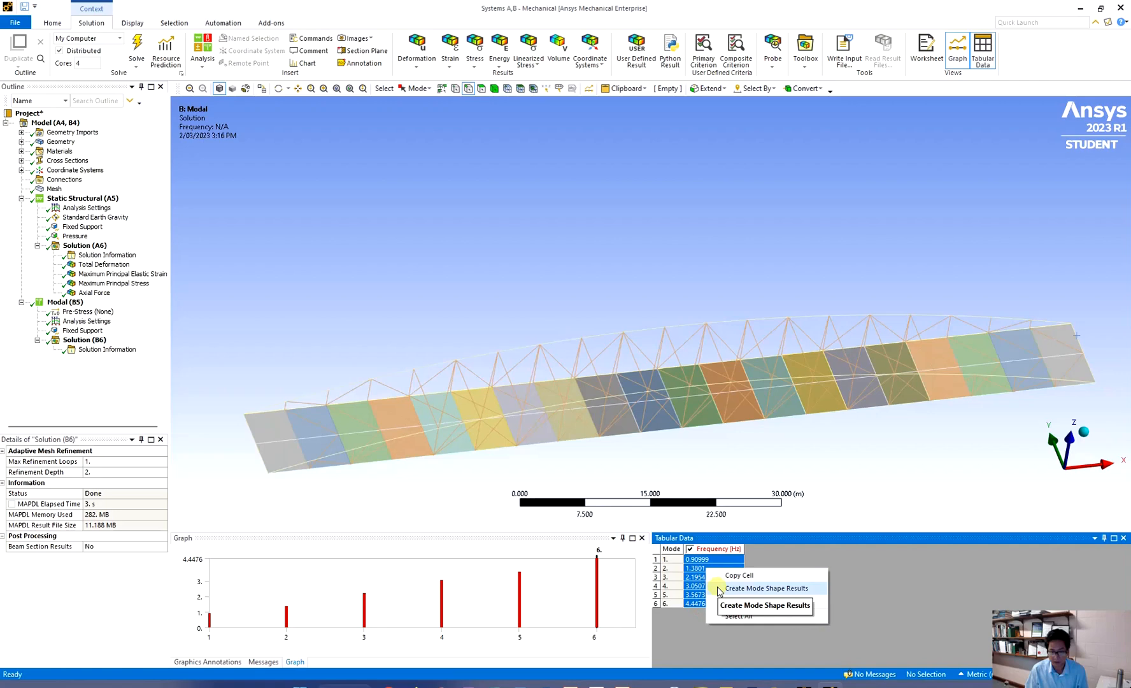
pyautogui.click(767, 587)
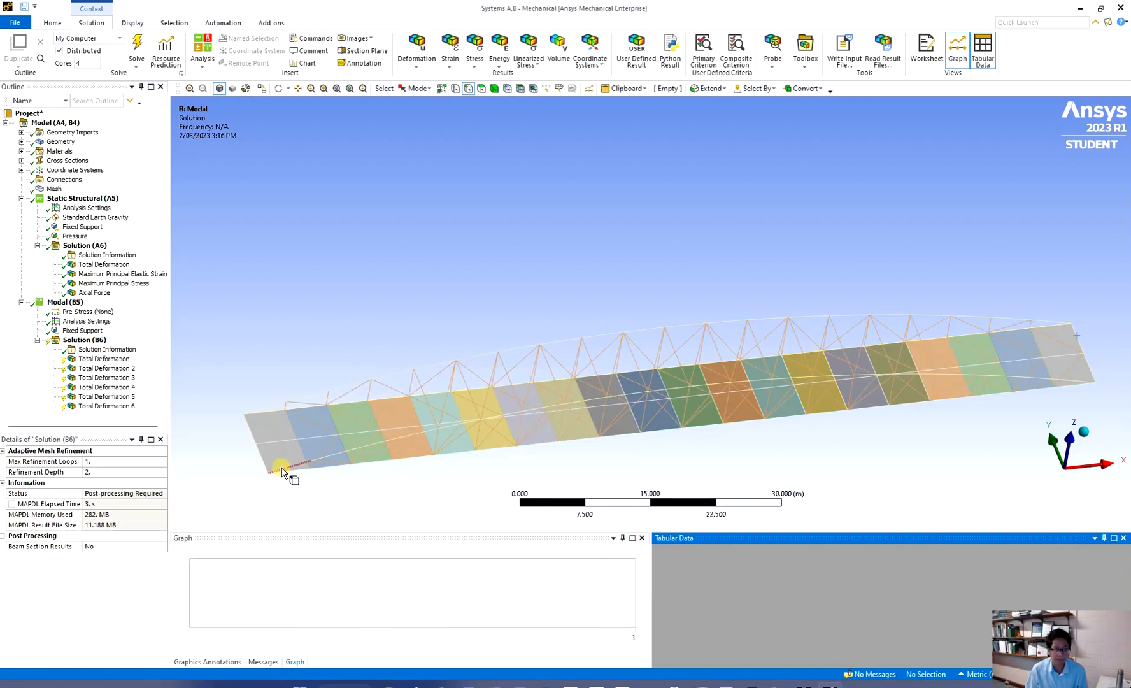
pyautogui.click(105, 358)
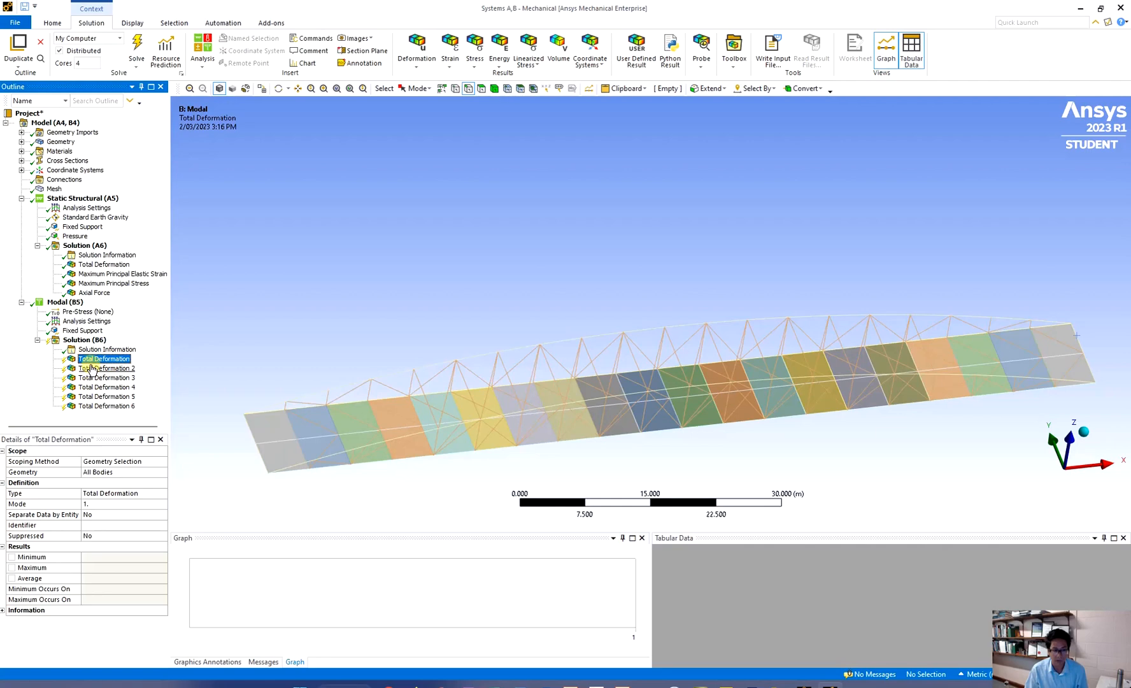
pyautogui.rightClick(98, 358)
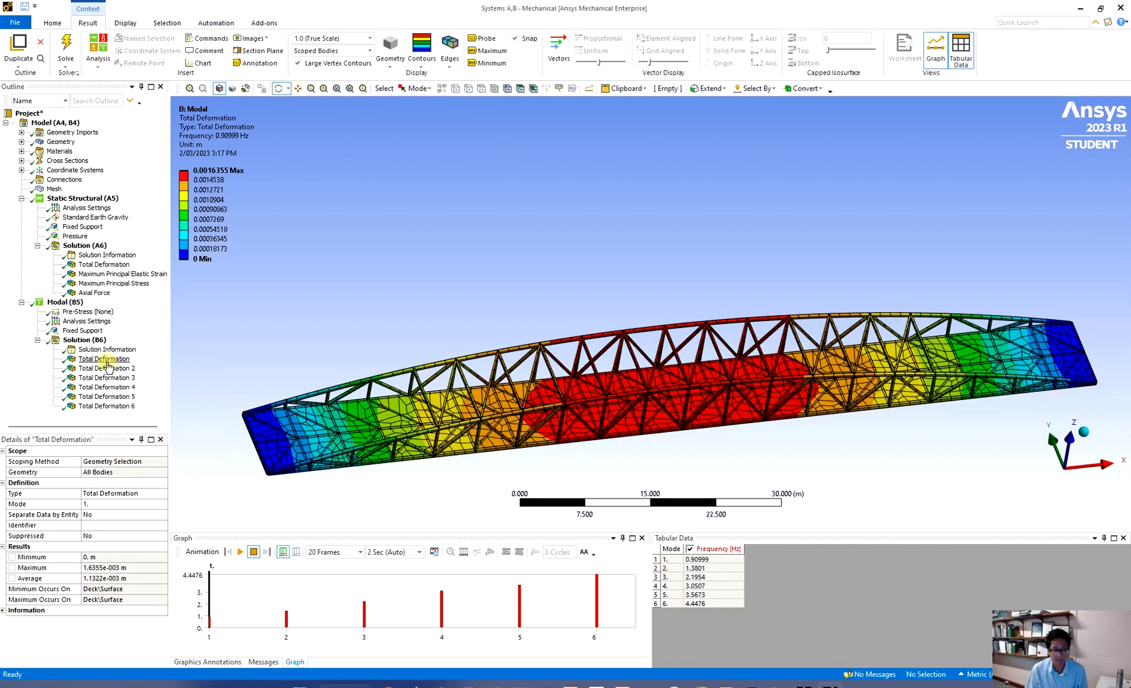
pyautogui.click(103, 358)
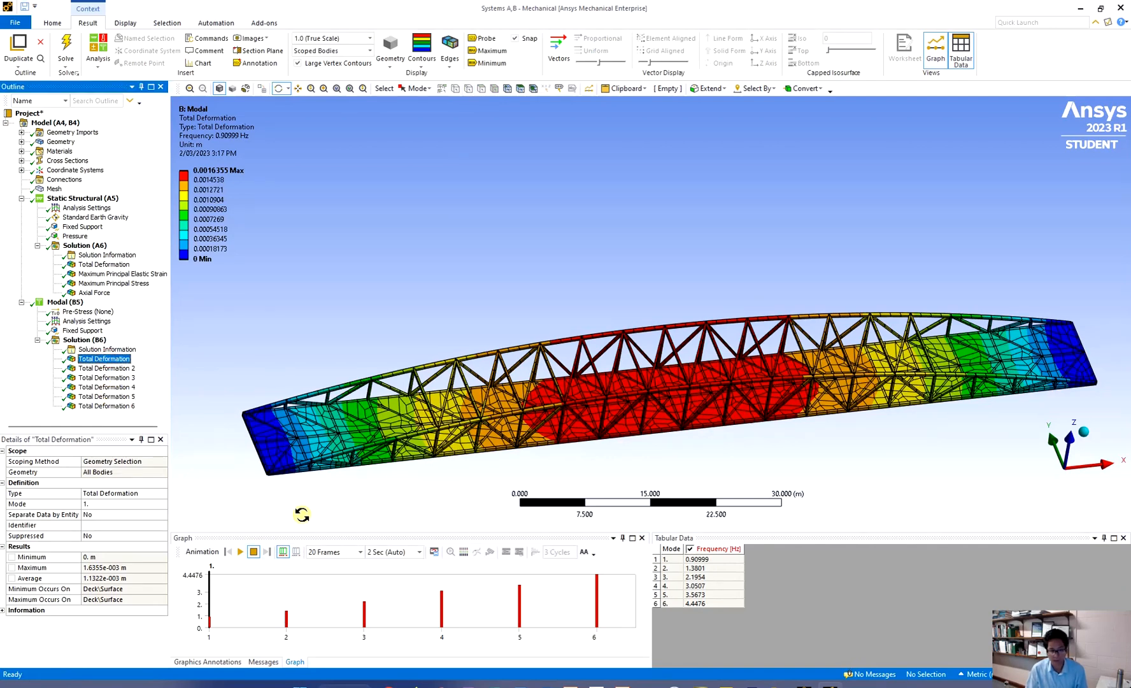
pyautogui.moveTo(111, 385)
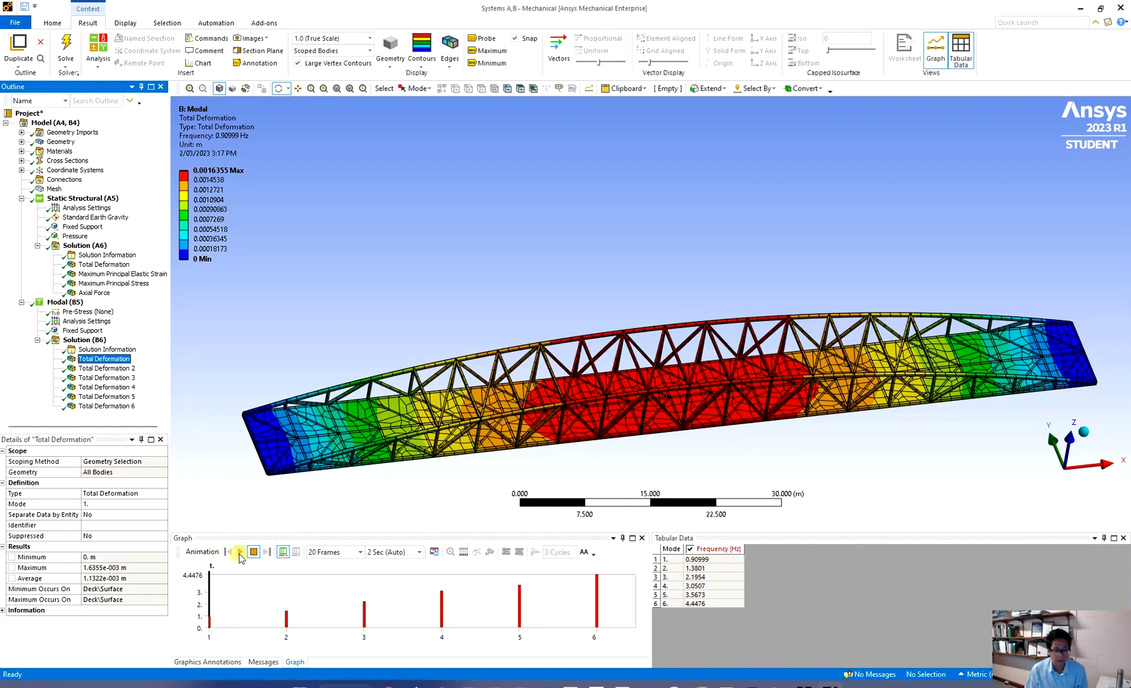
# Step: Animate mode 1's deformation and set the deformation scale to 3.1e+003 (Auto Scale)
pyautogui.click(238, 551)
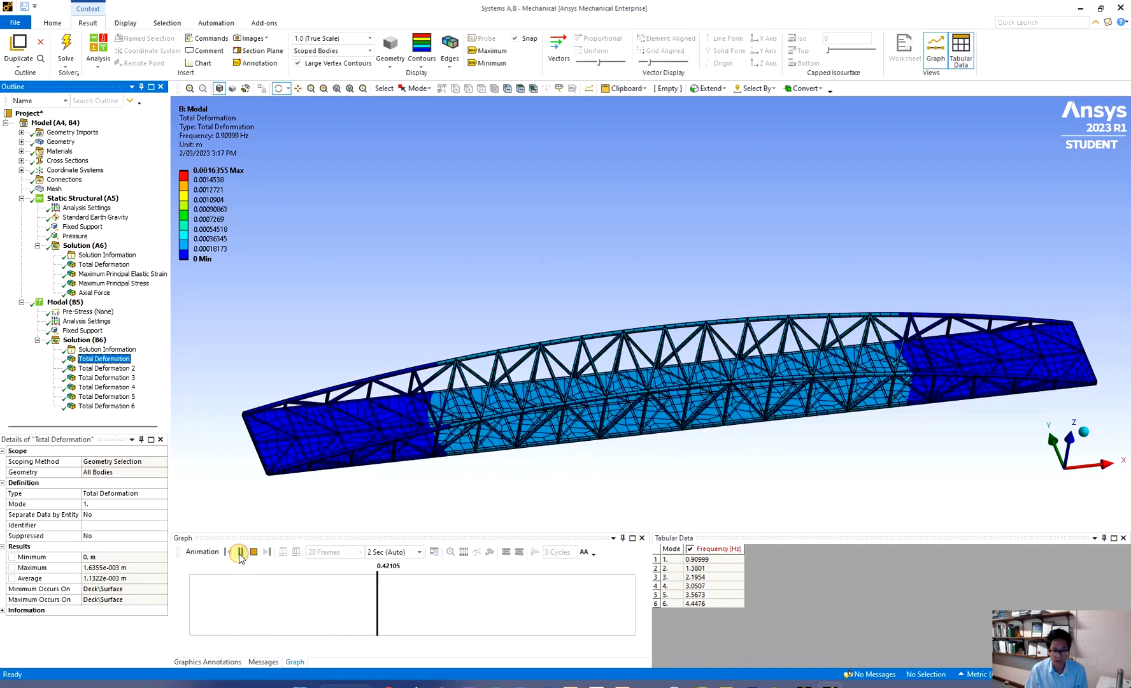
pyautogui.click(240, 551)
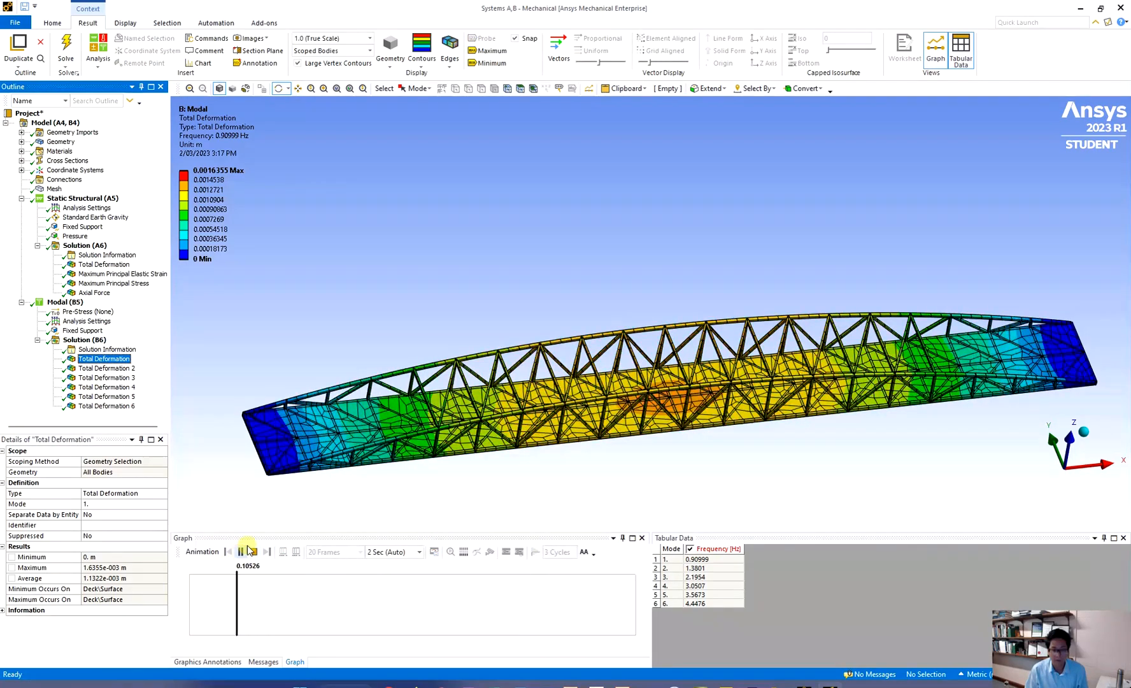
pyautogui.click(246, 551)
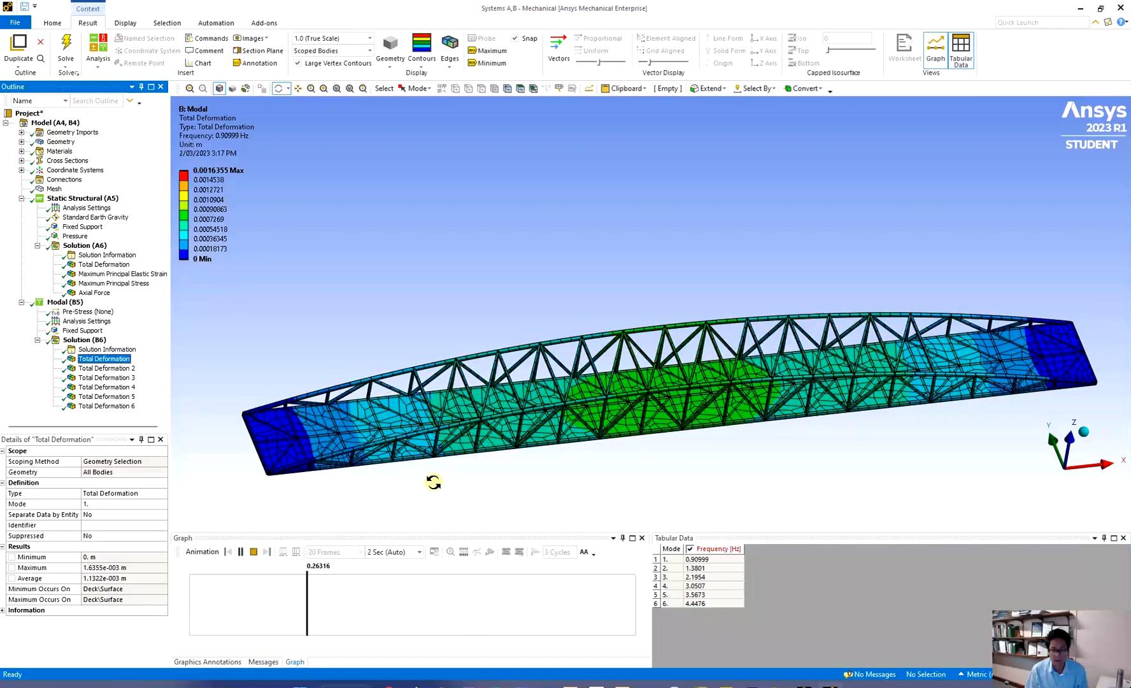
pyautogui.click(370, 38)
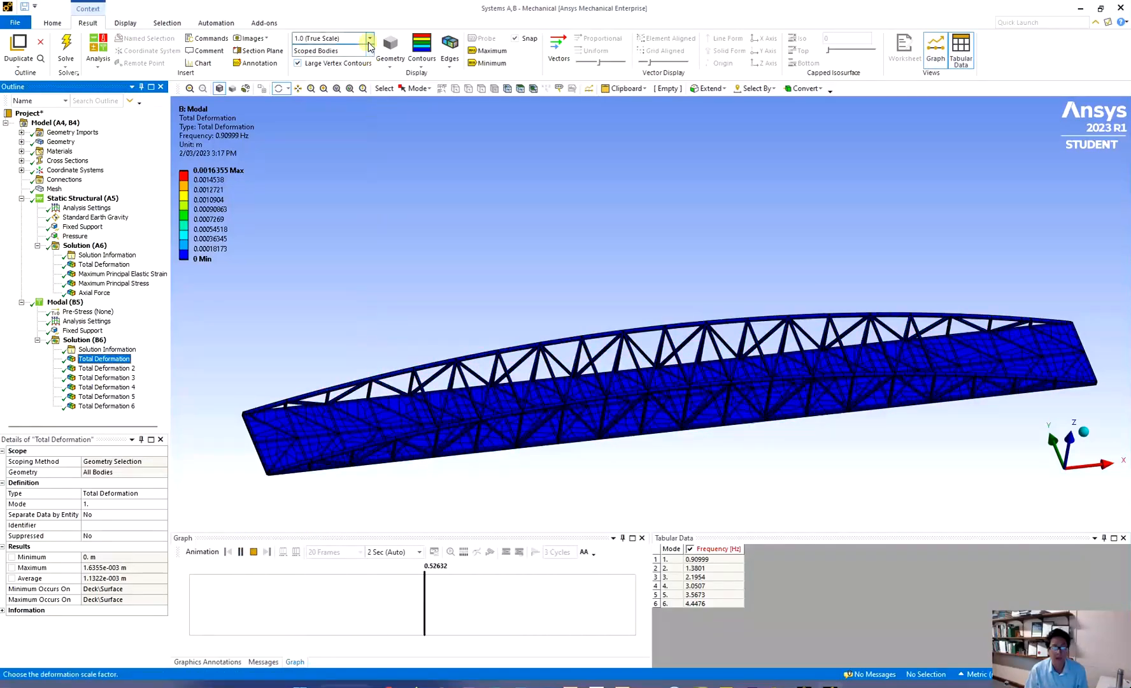
pyautogui.click(368, 40)
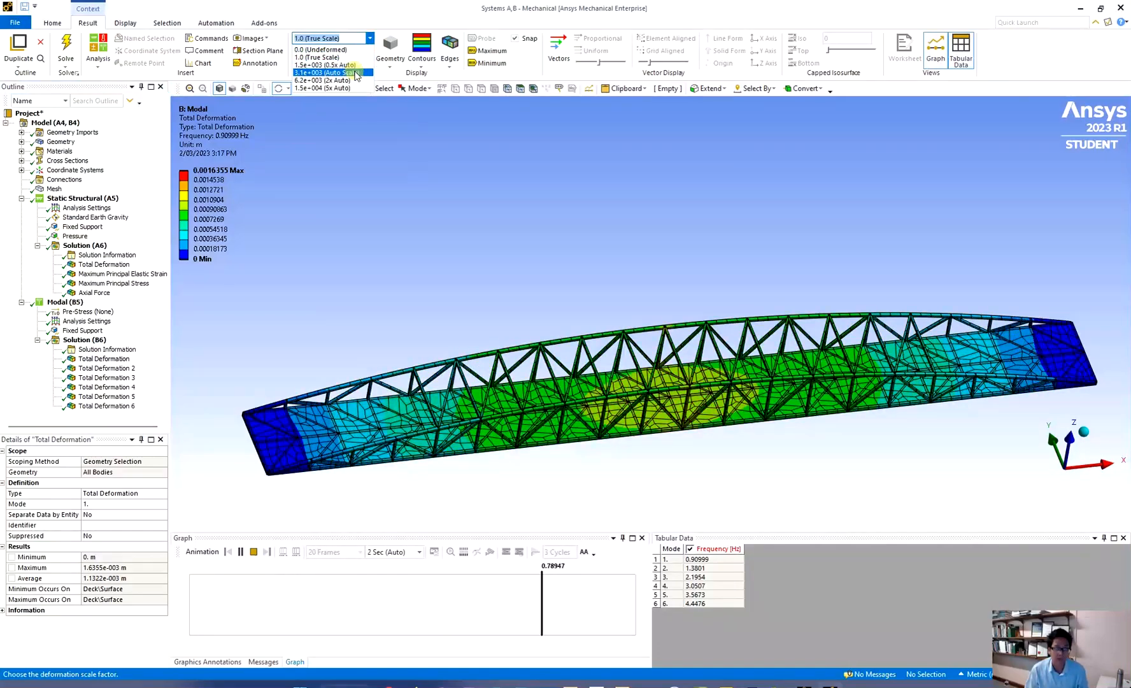
pyautogui.click(329, 71)
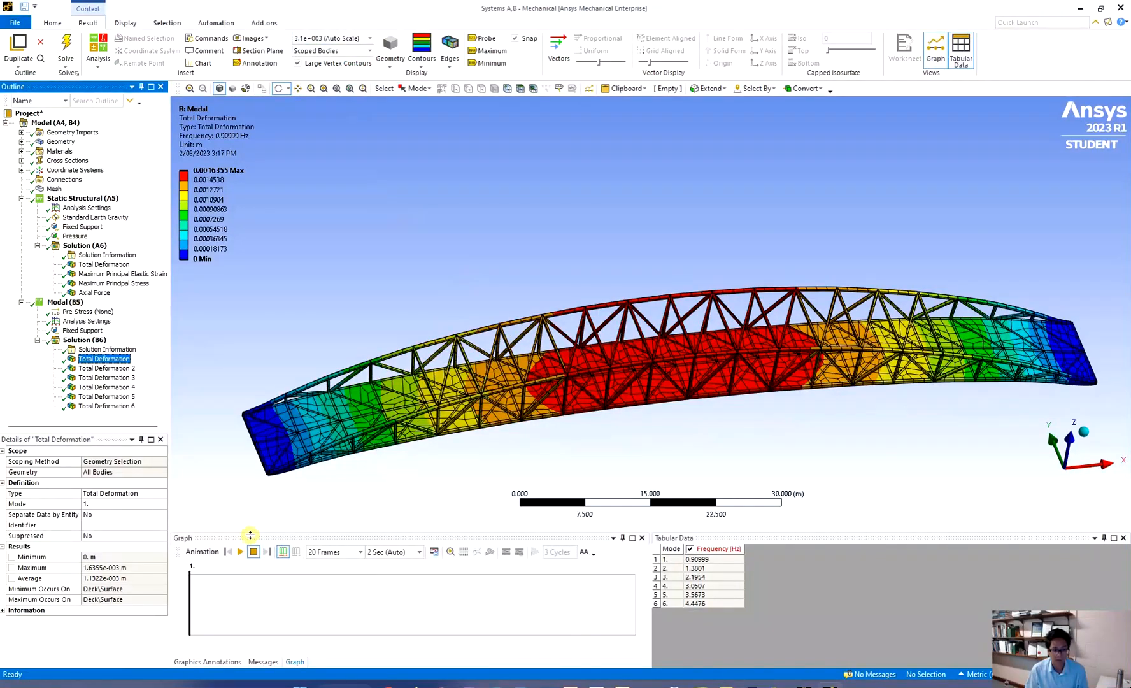
# Step: Replay the exaggerated mode 1 animation, then display Total Deformation 2 for mode 2 at 1.3801 Hz
pyautogui.click(239, 551)
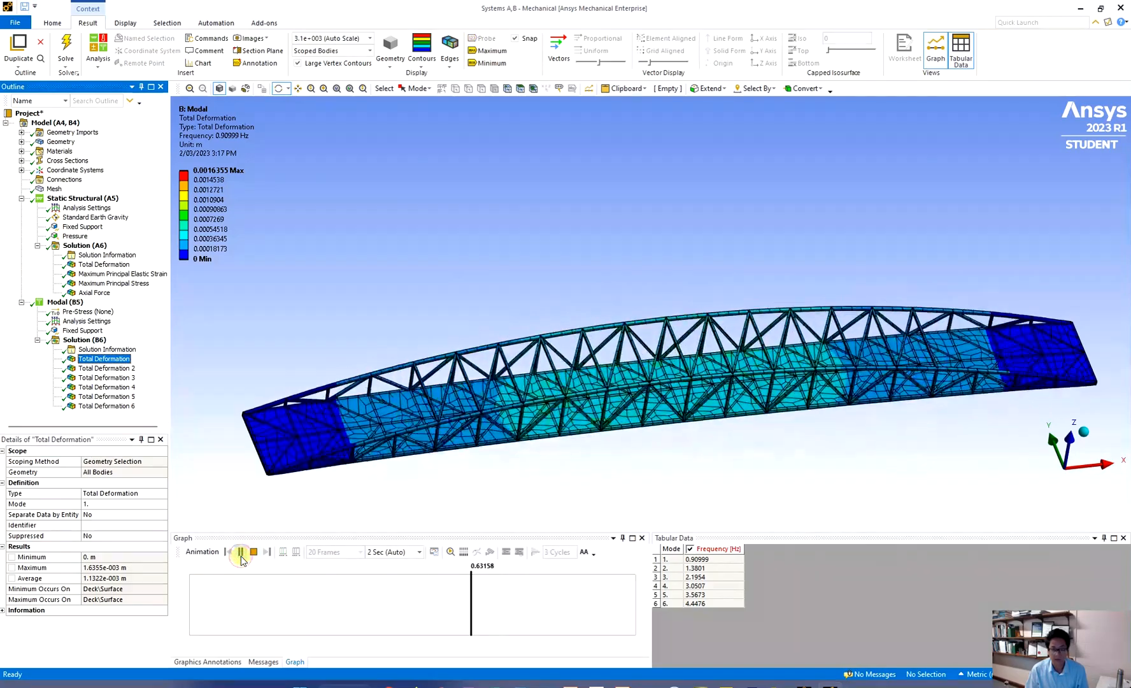
pyautogui.click(241, 552)
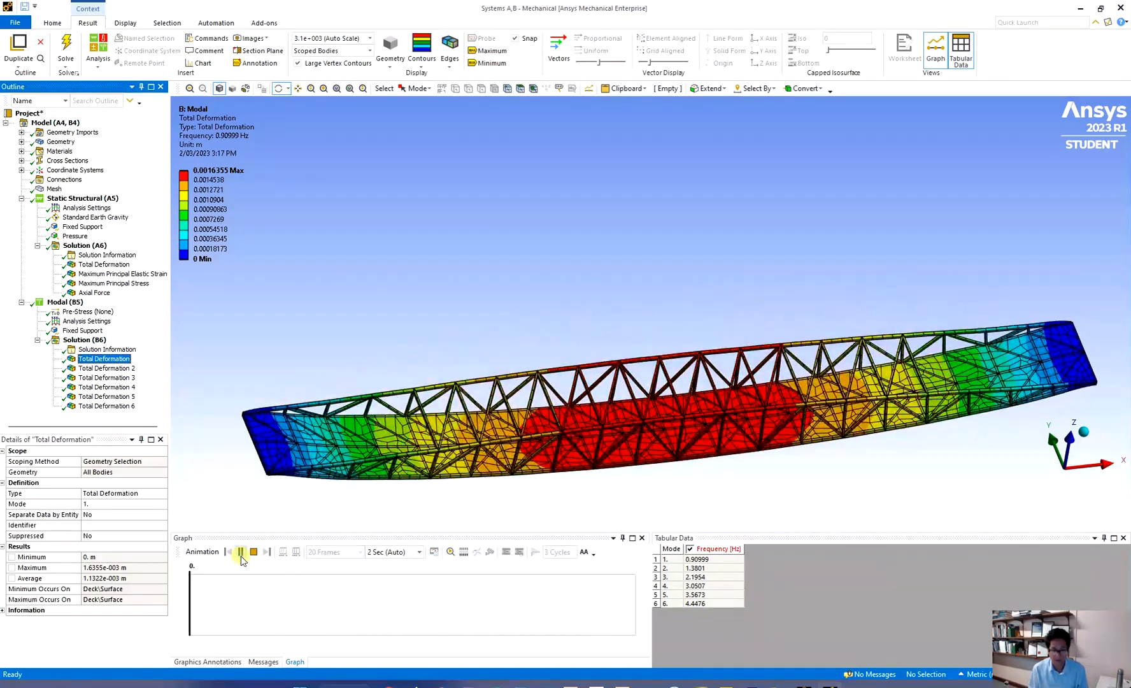
pyautogui.click(242, 551)
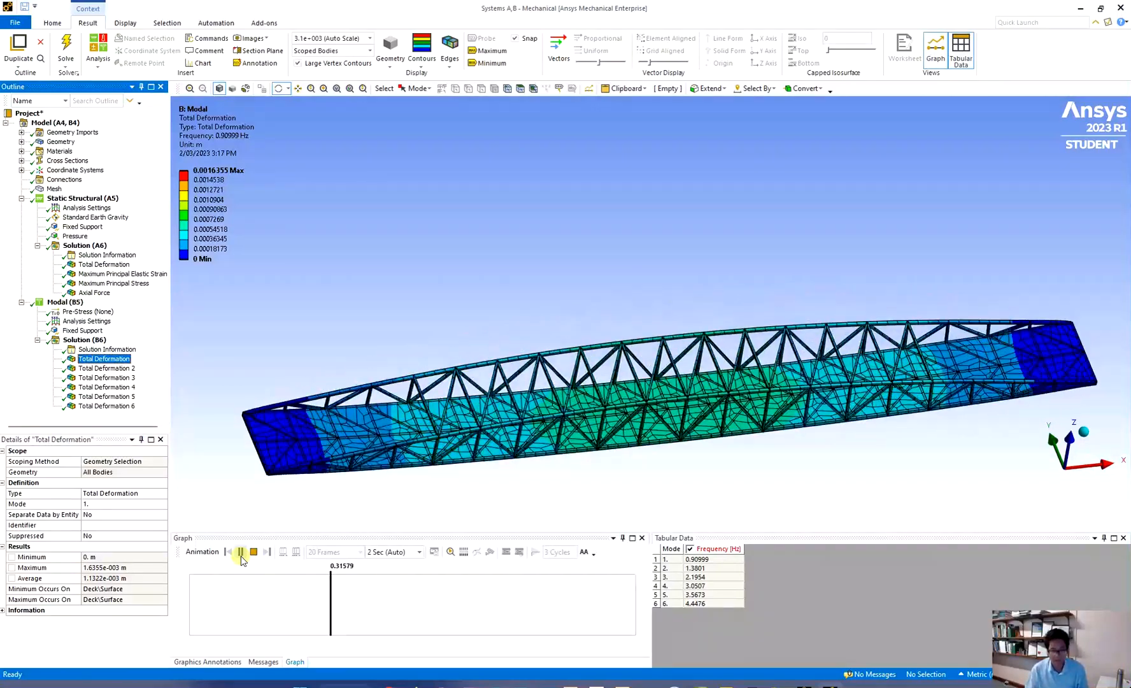
pyautogui.click(237, 552)
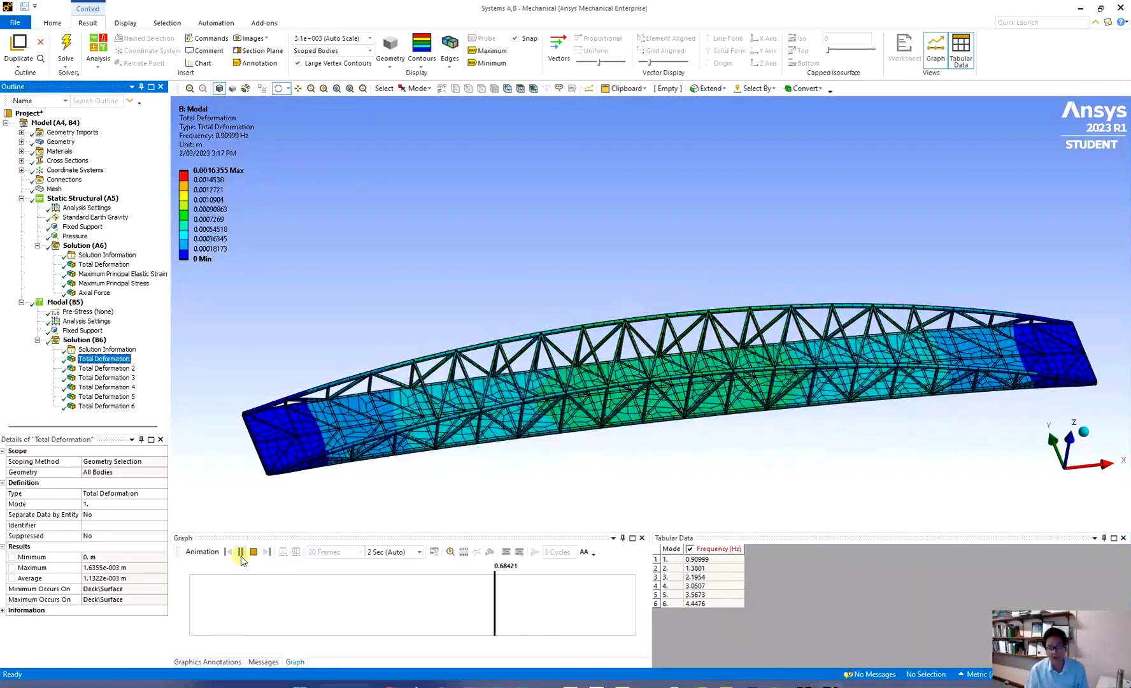
pyautogui.click(242, 552)
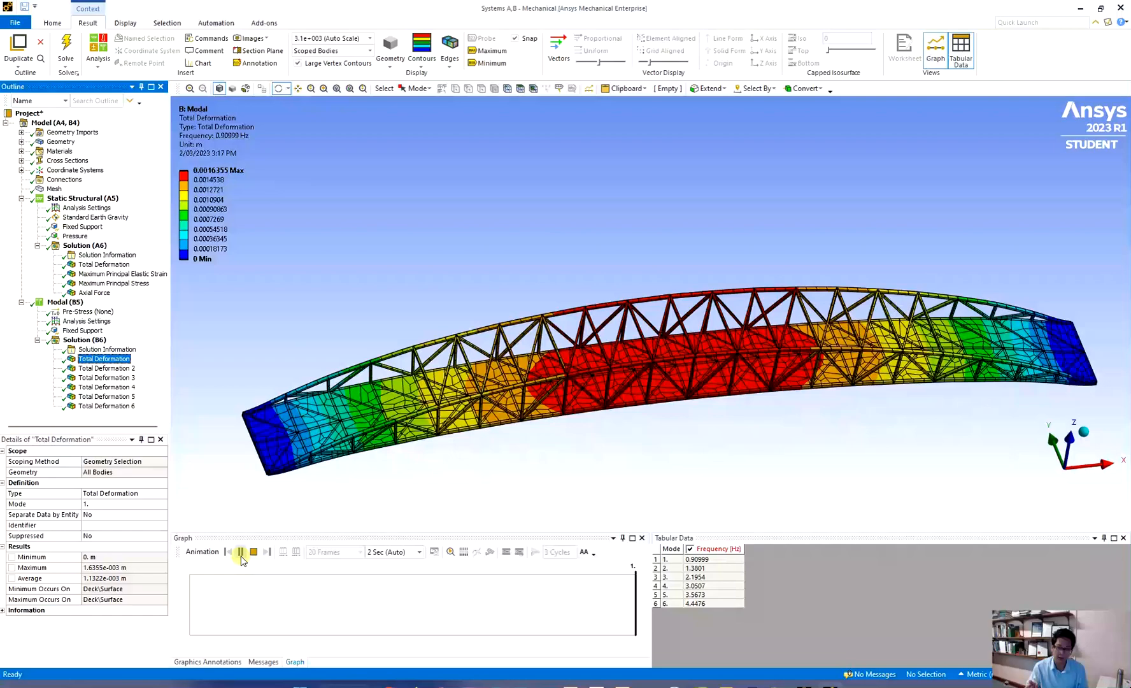
pyautogui.click(237, 552)
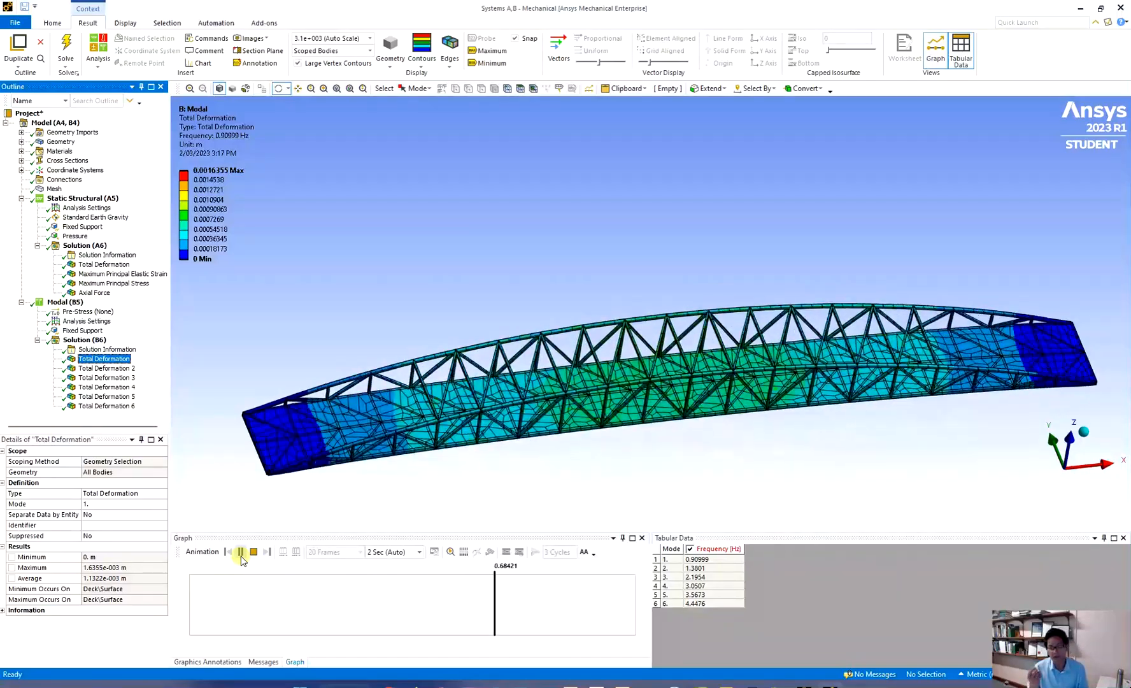
pyautogui.click(239, 551)
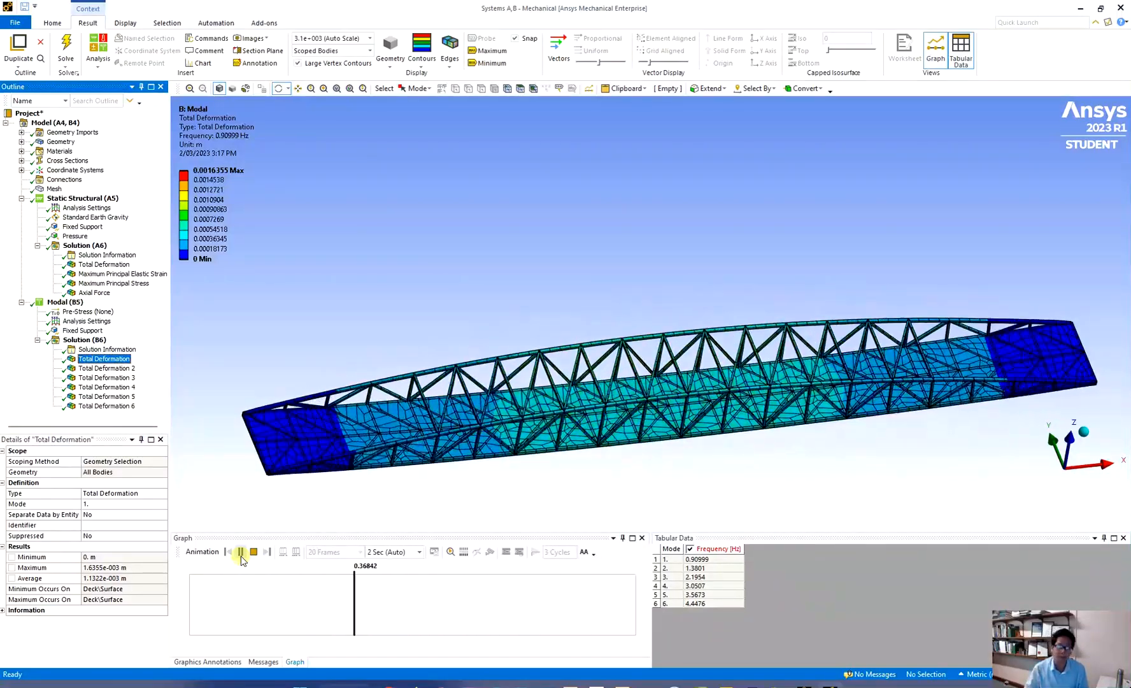
pyautogui.click(242, 551)
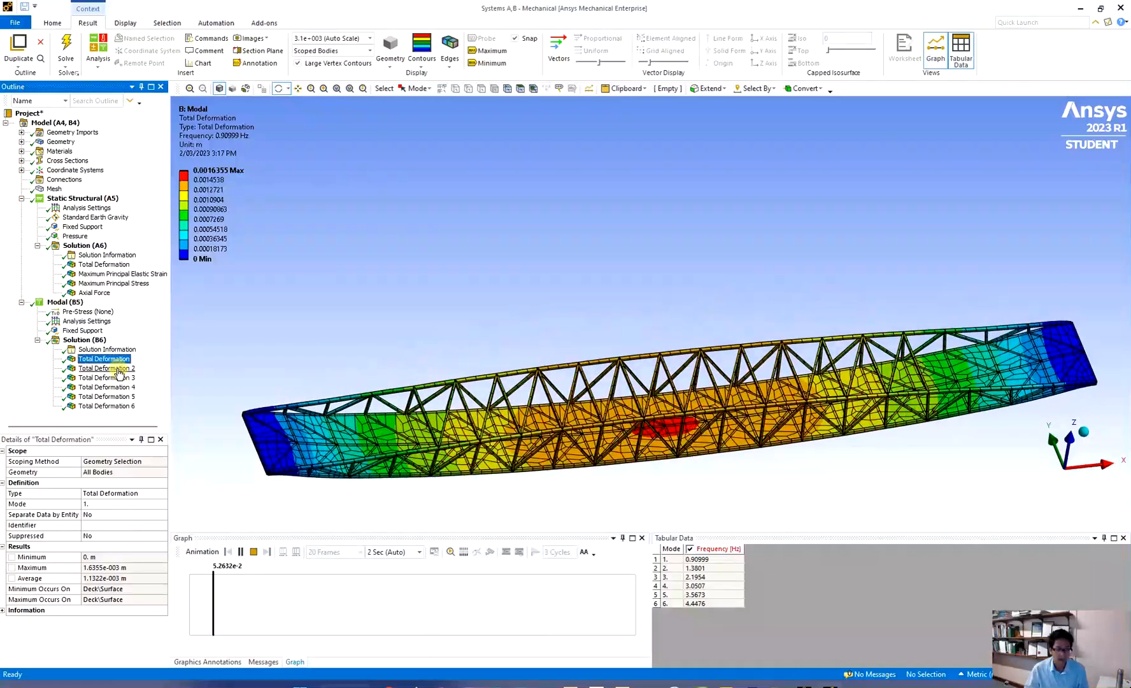
pyautogui.click(106, 368)
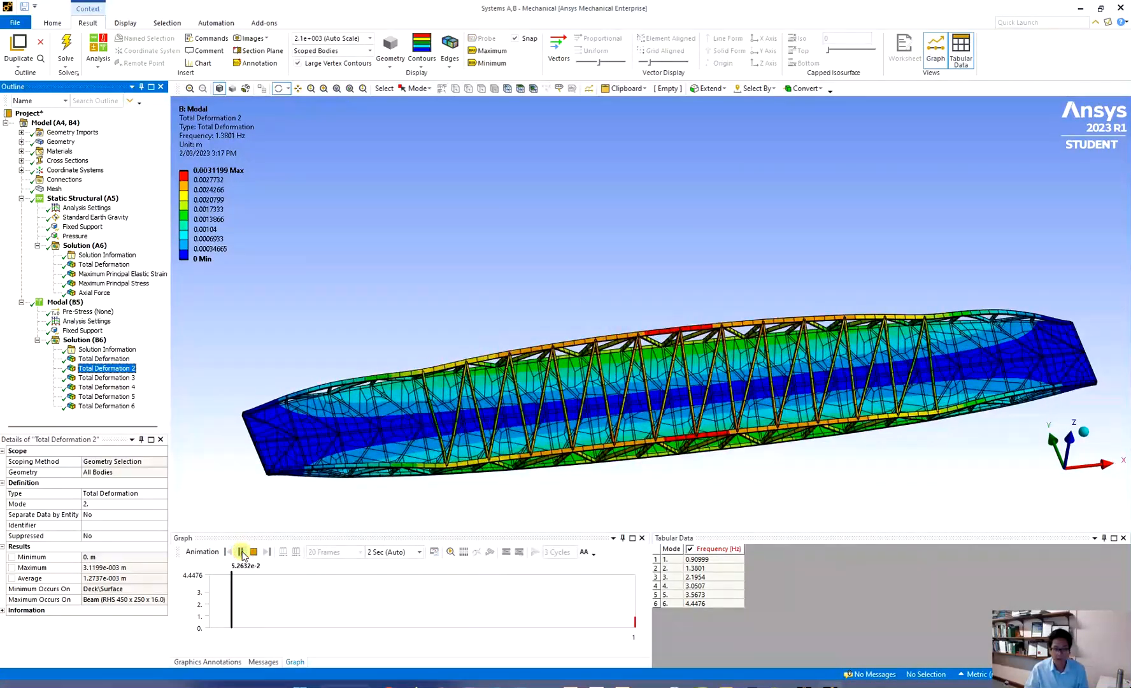
# Step: Animate mode 2's shape and display Total Deformation 3 for mode 3 at 2.1954 Hz
pyautogui.click(242, 551)
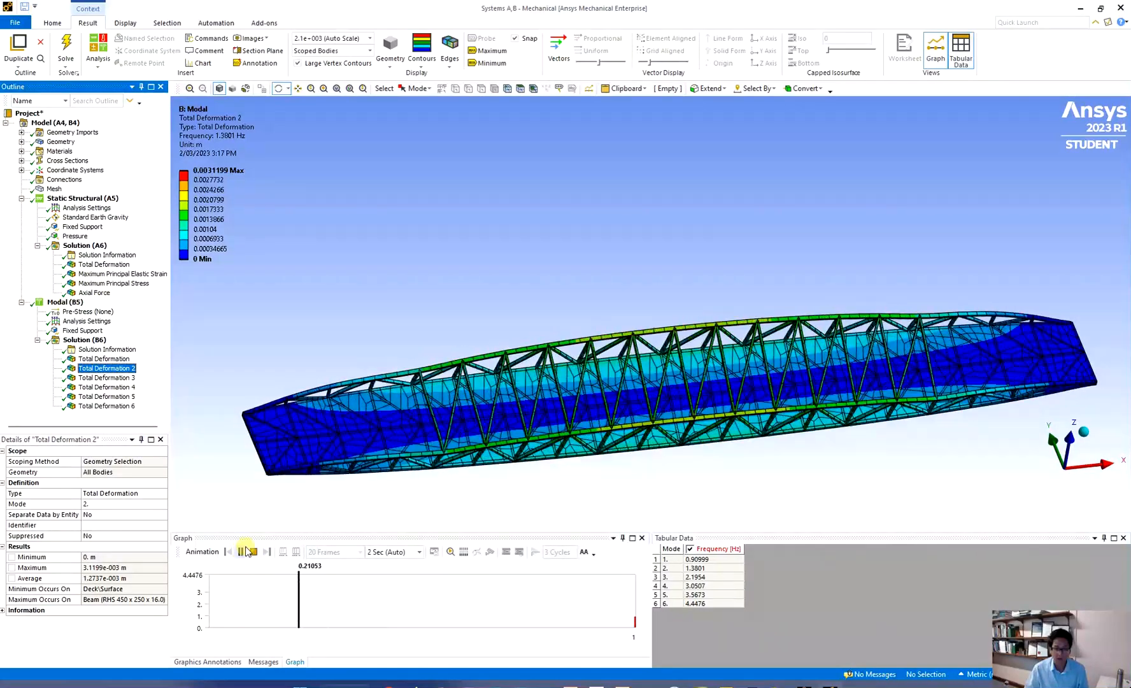
pyautogui.click(244, 552)
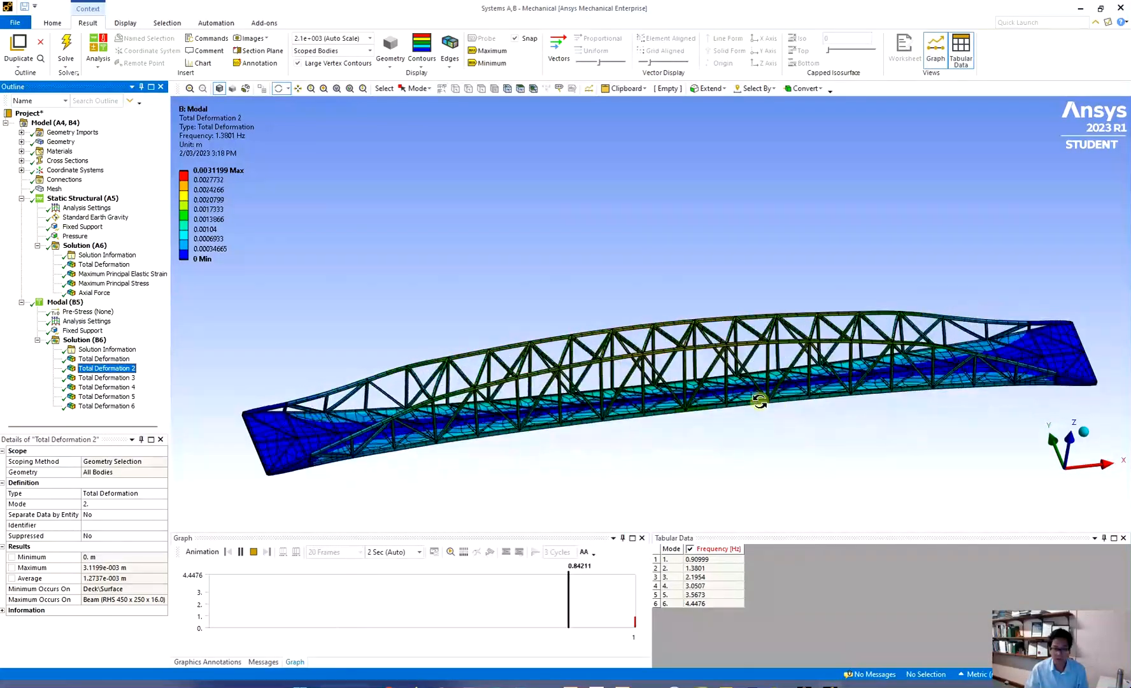
pyautogui.click(107, 377)
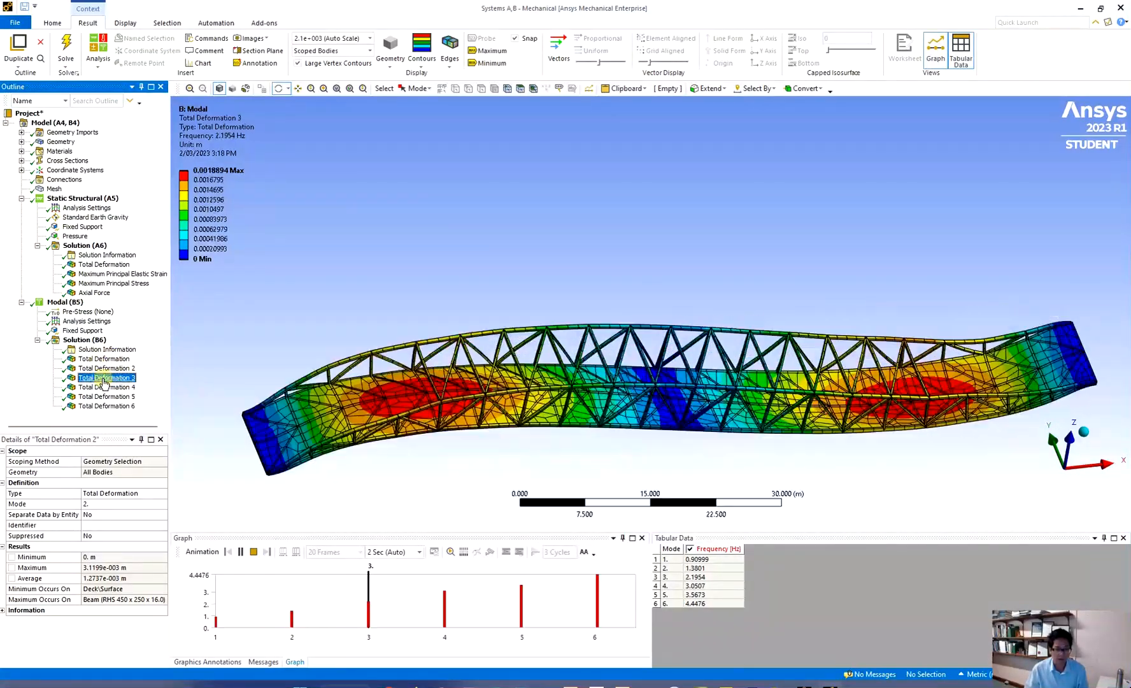
# Step: Animate mode 3's shape and display Total Deformation 4 for mode 4 at 3.0507 Hz
pyautogui.click(238, 552)
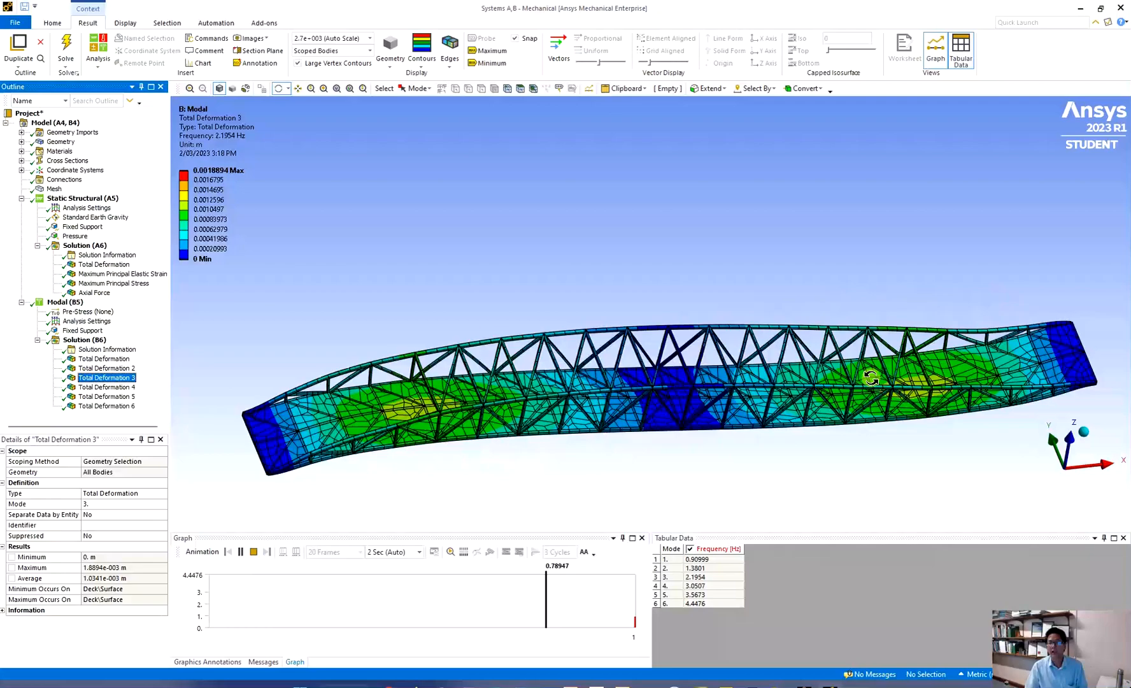
pyautogui.click(107, 386)
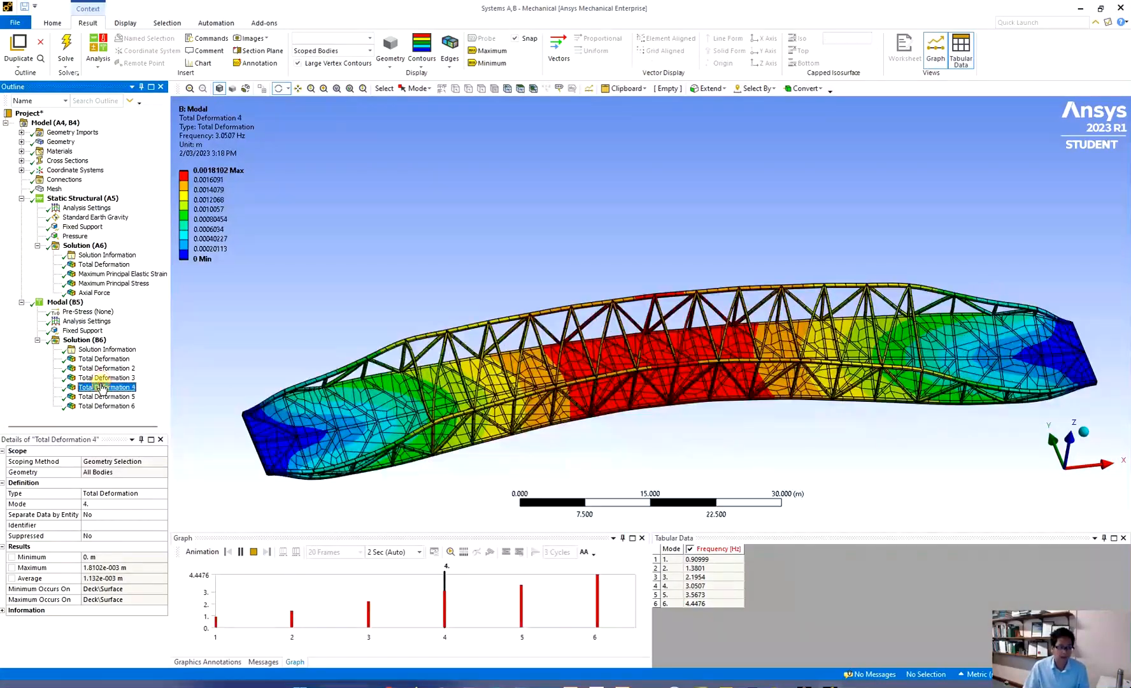
# Step: Animate and stop mode 4's shape, then display Total Deformation 5 for mode 5 at 3.5673 Hz
pyautogui.click(240, 552)
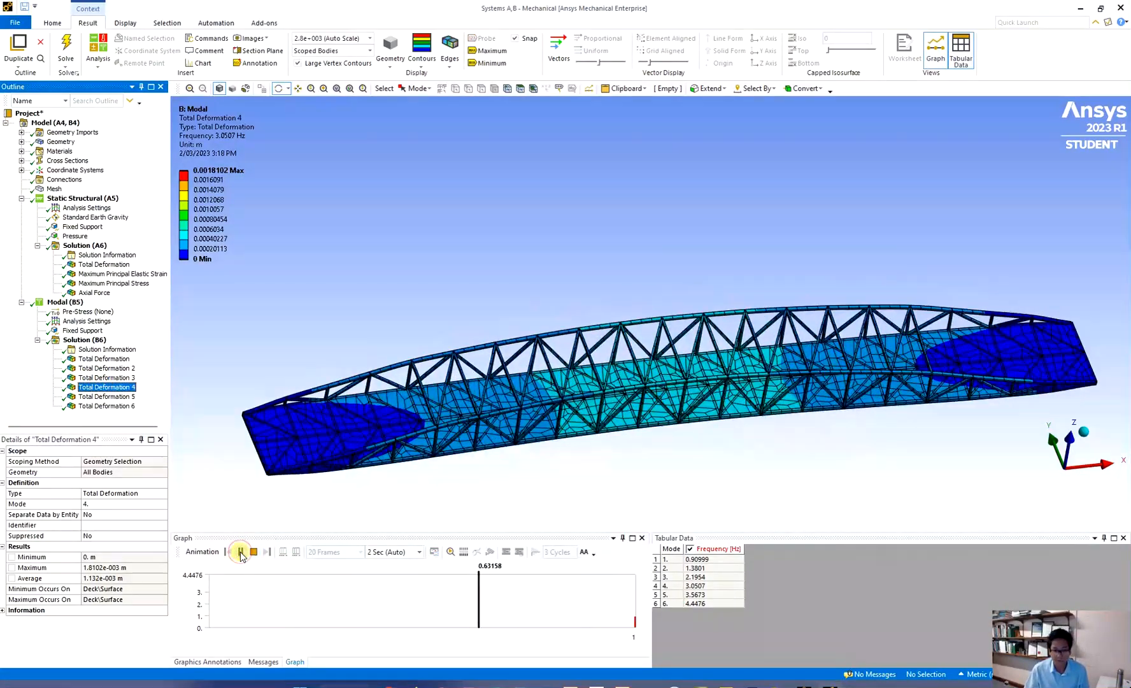
pyautogui.click(240, 551)
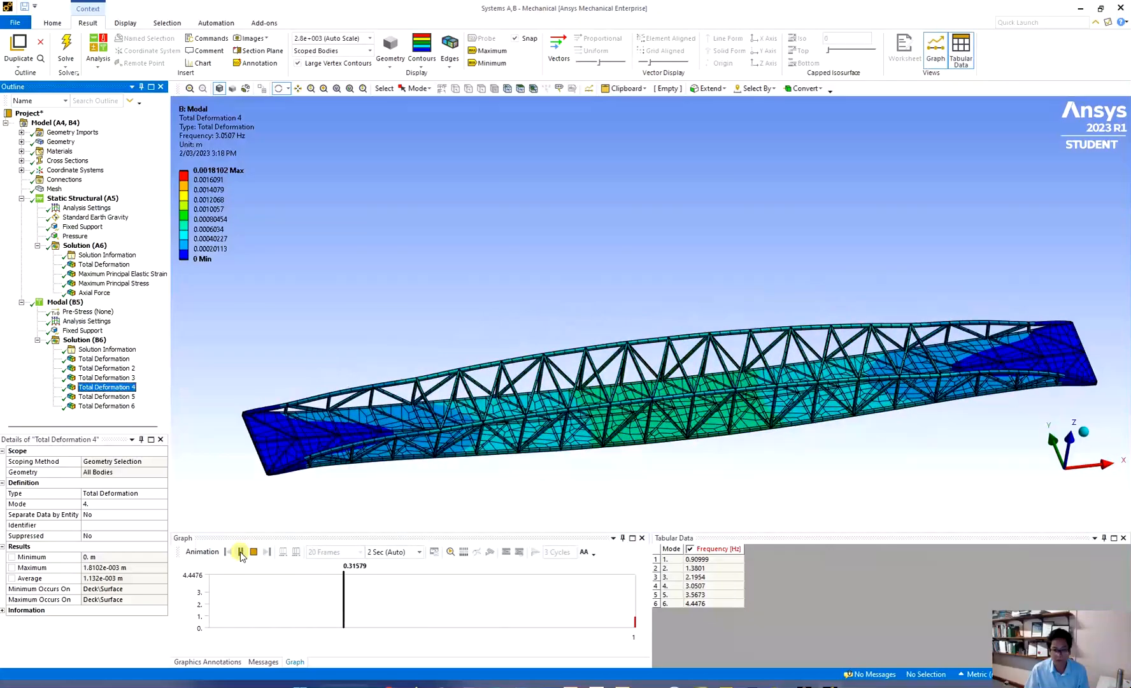
pyautogui.click(241, 551)
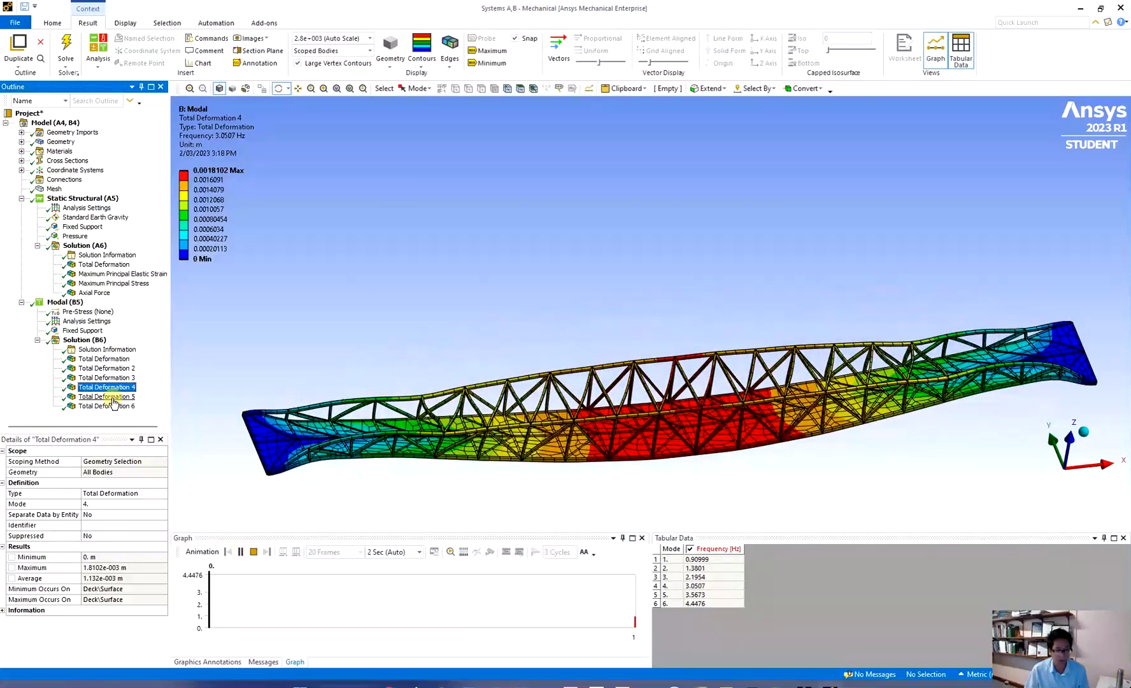
pyautogui.click(107, 396)
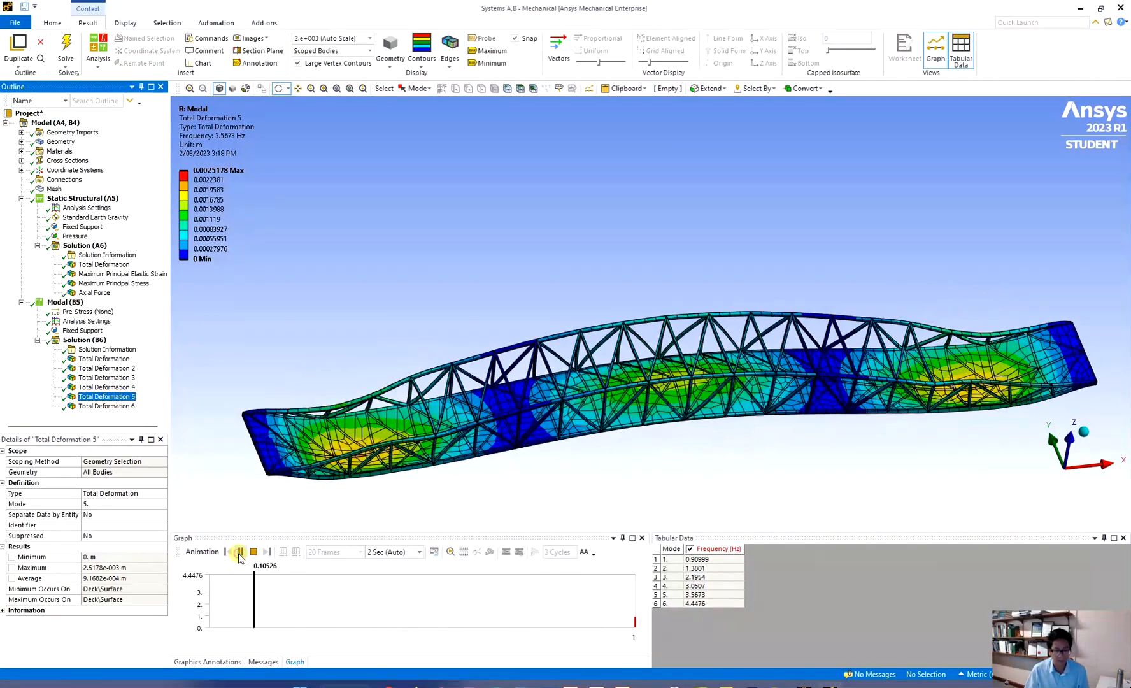
# Step: Animate mode 5's shape and display Total Deformation 6 for mode 6 at 4.4476 Hz
pyautogui.click(237, 552)
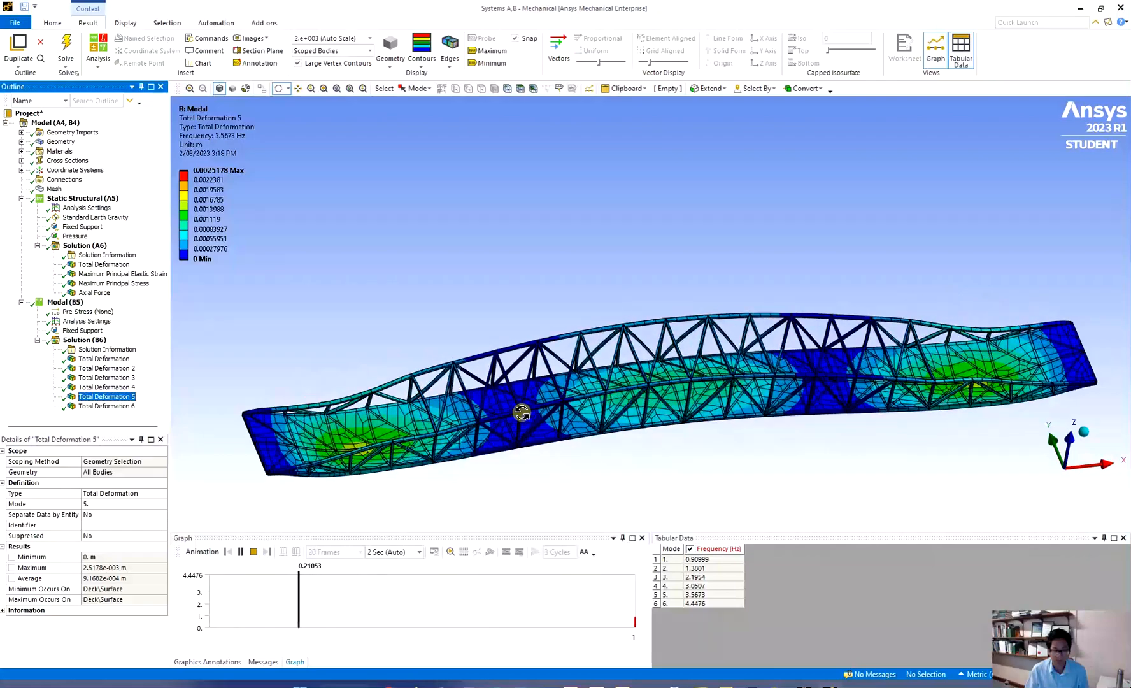
pyautogui.click(107, 405)
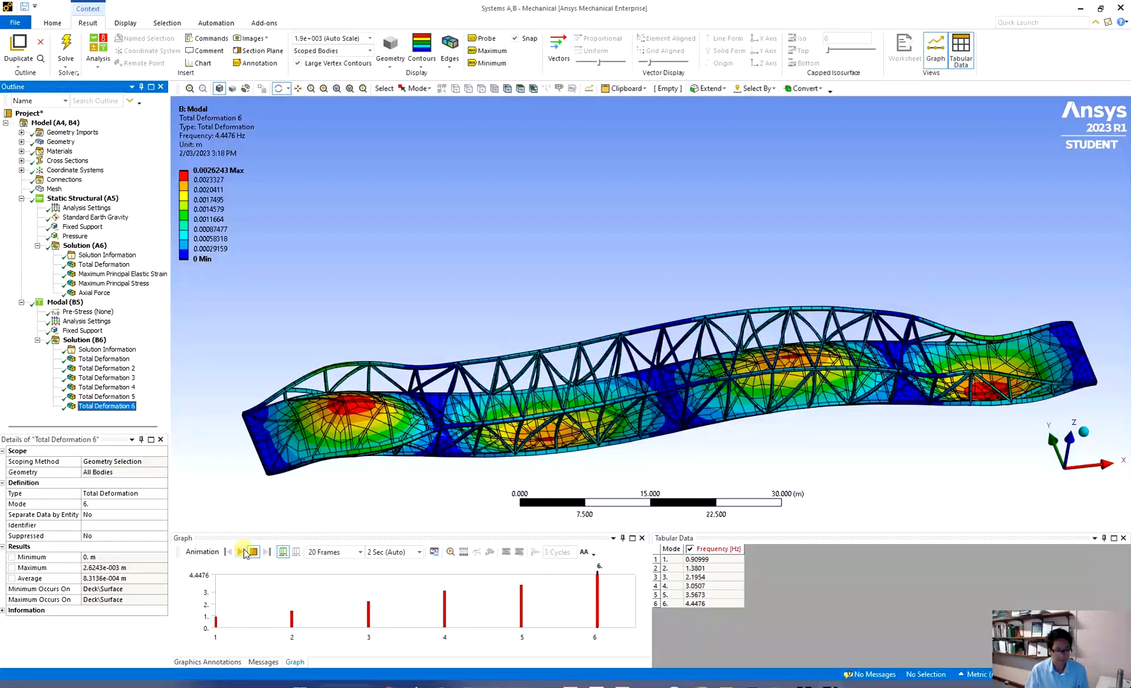
# Step: Animate and pause the mode 6 shape, then show the Solution Information solver output log
pyautogui.click(240, 552)
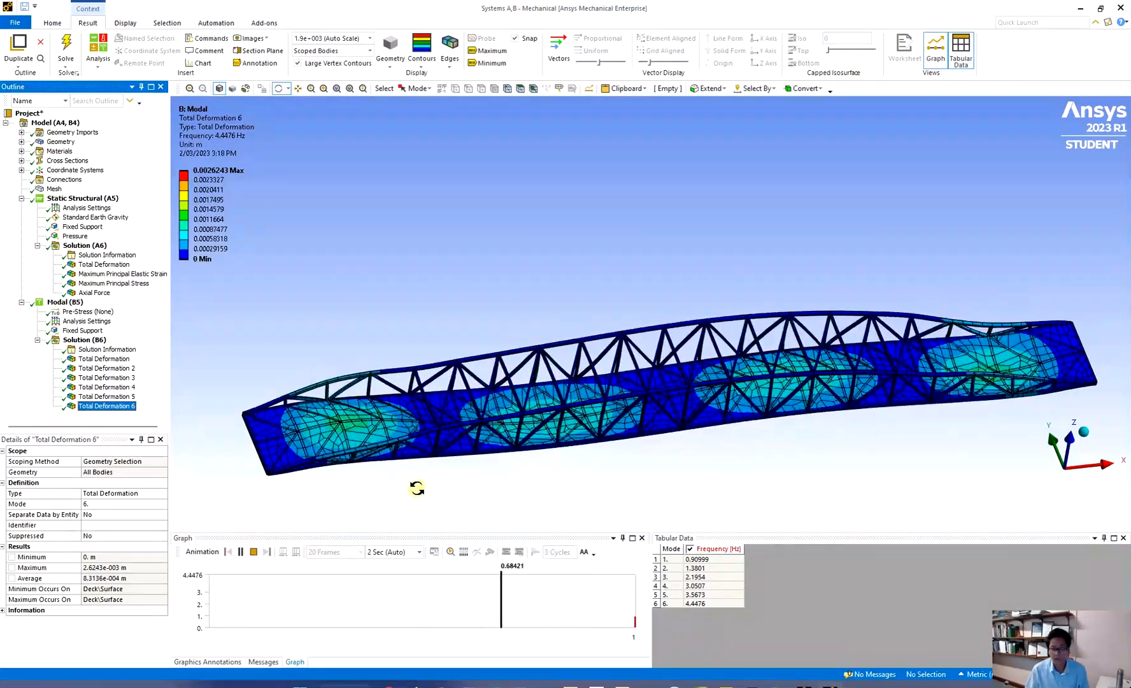
pyautogui.click(240, 551)
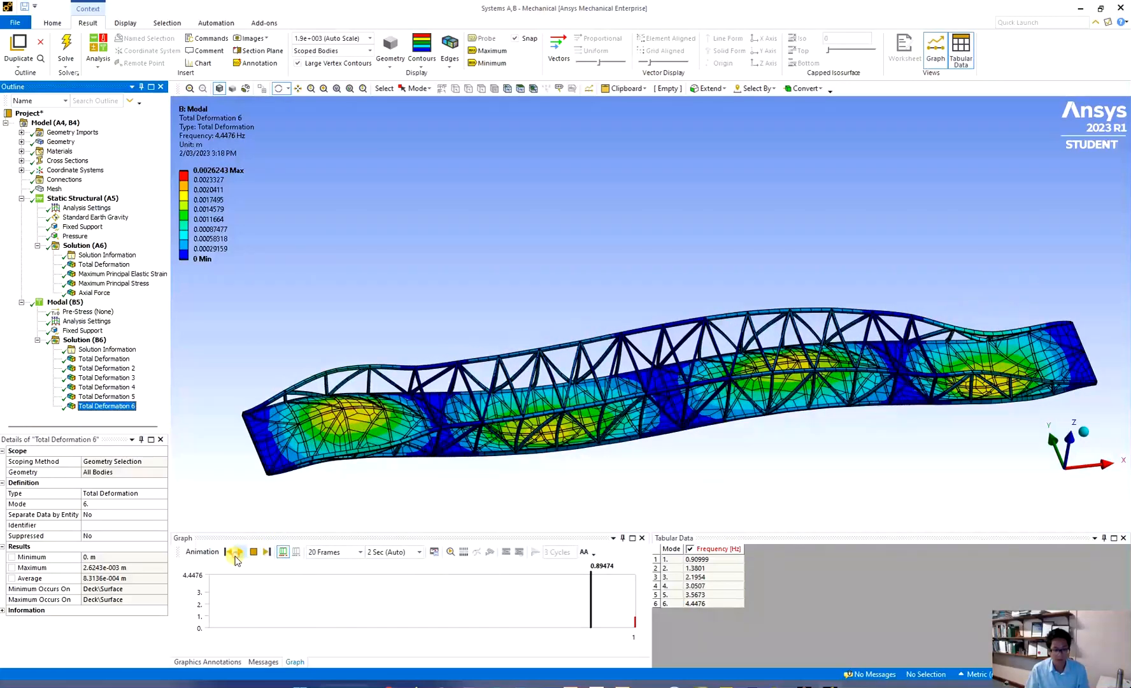
pyautogui.click(239, 552)
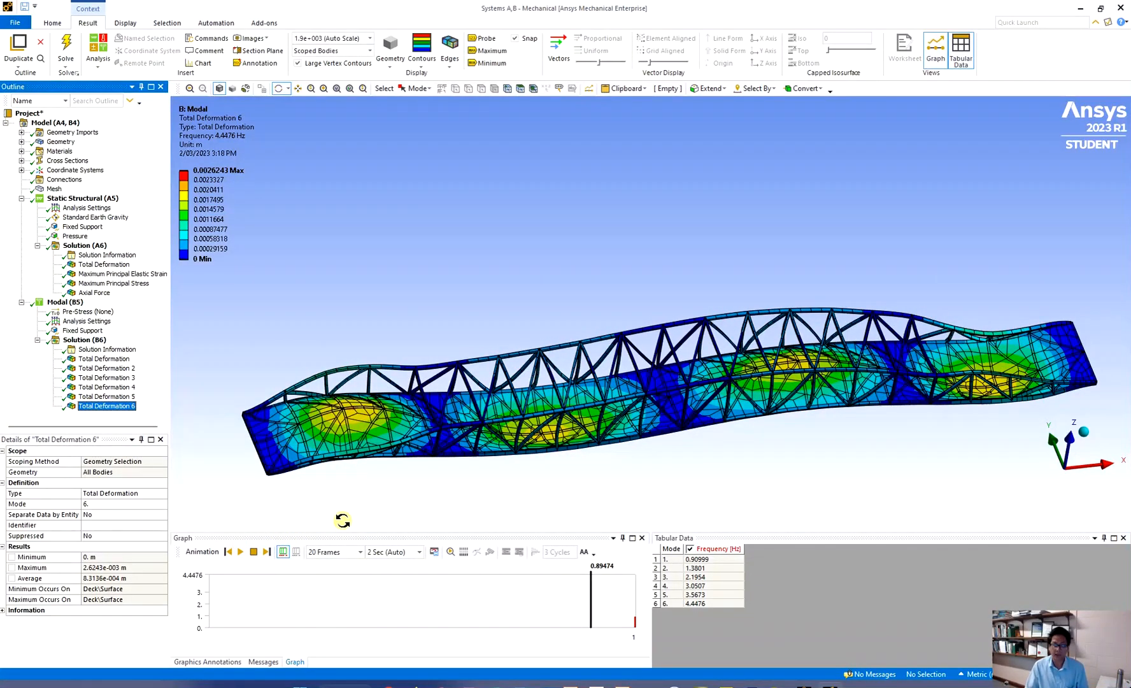
pyautogui.moveTo(469, 505)
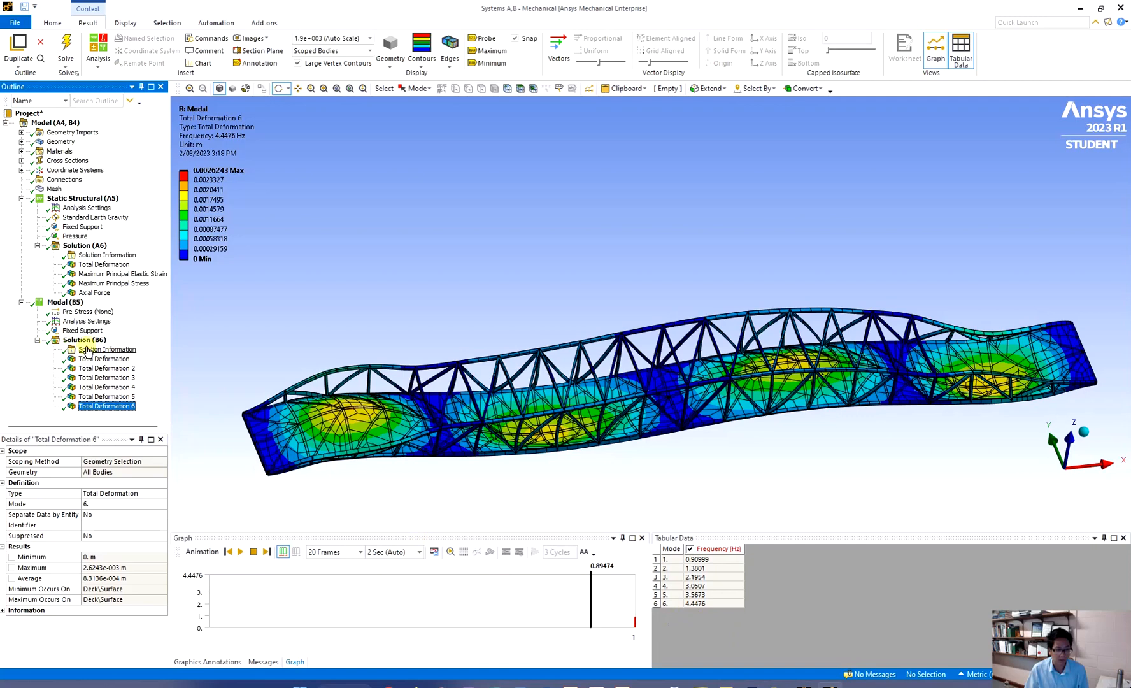
pyautogui.click(107, 349)
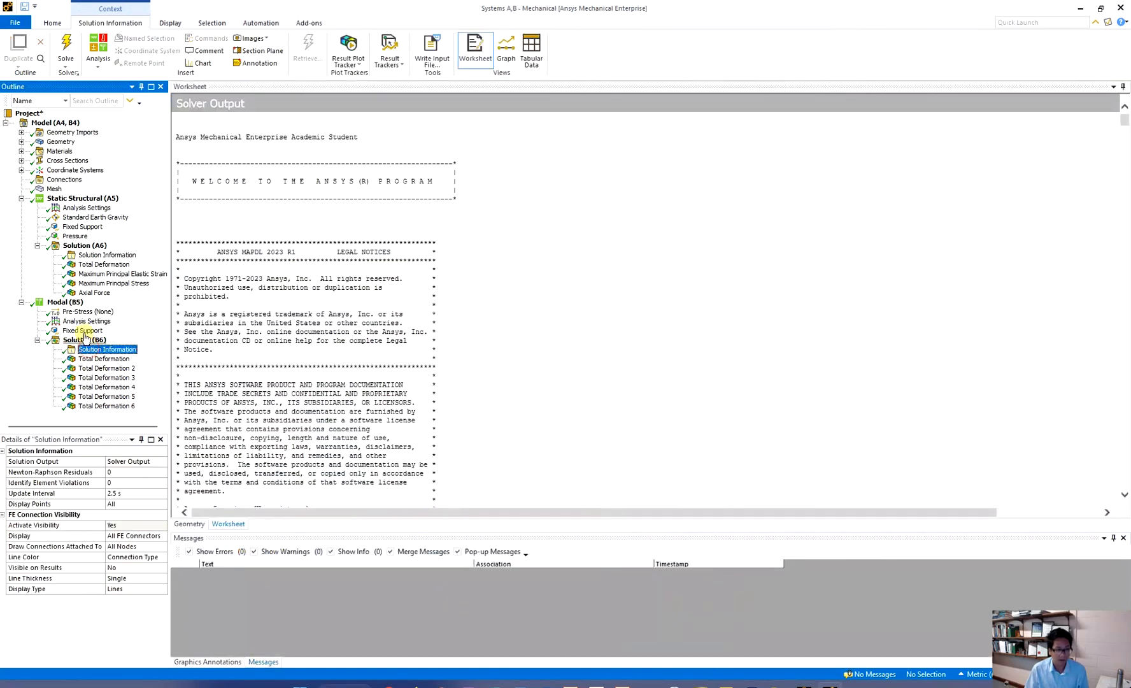
# Step: Confirm Analysis Settings requests 50 Max Modes to Find and bring up Solution (B6) actions
pyautogui.click(86, 320)
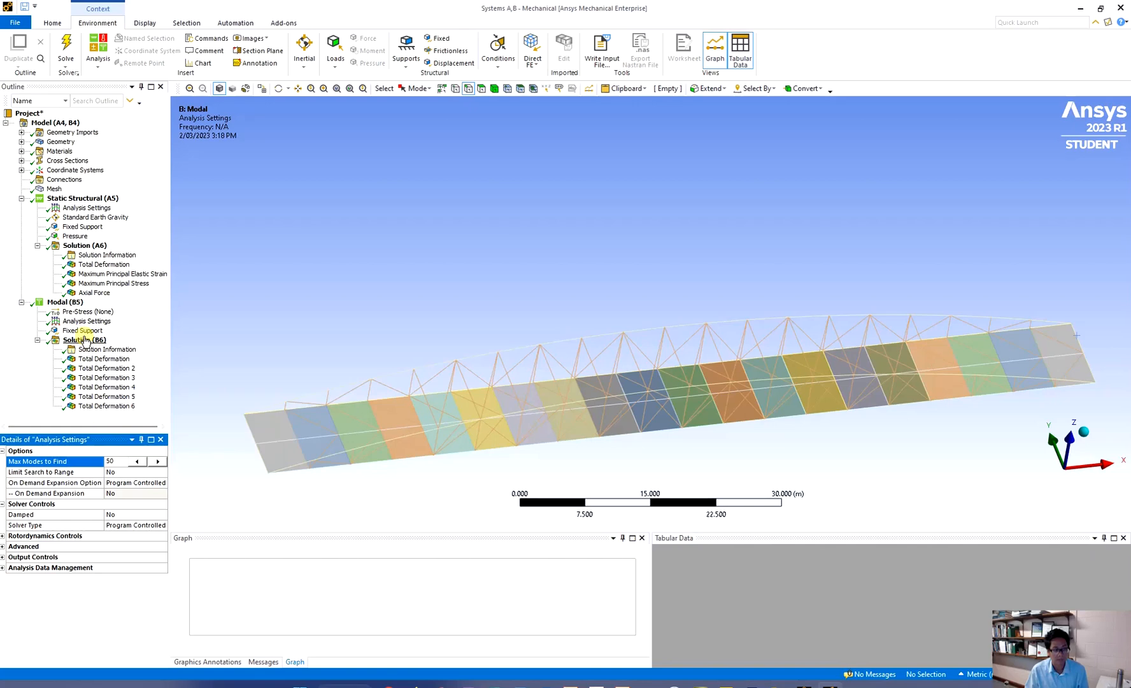
pyautogui.rightClick(57, 302)
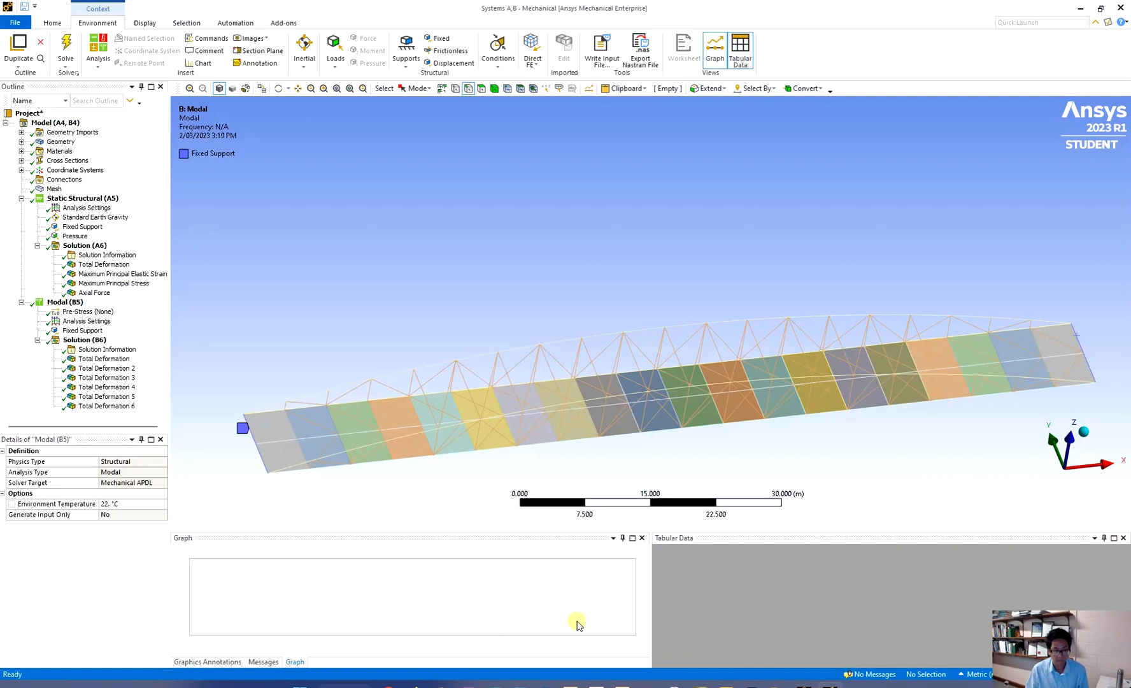
# Step: Show the re-solved 50-mode frequency bar chart and table under Solution (B6)
pyautogui.click(84, 339)
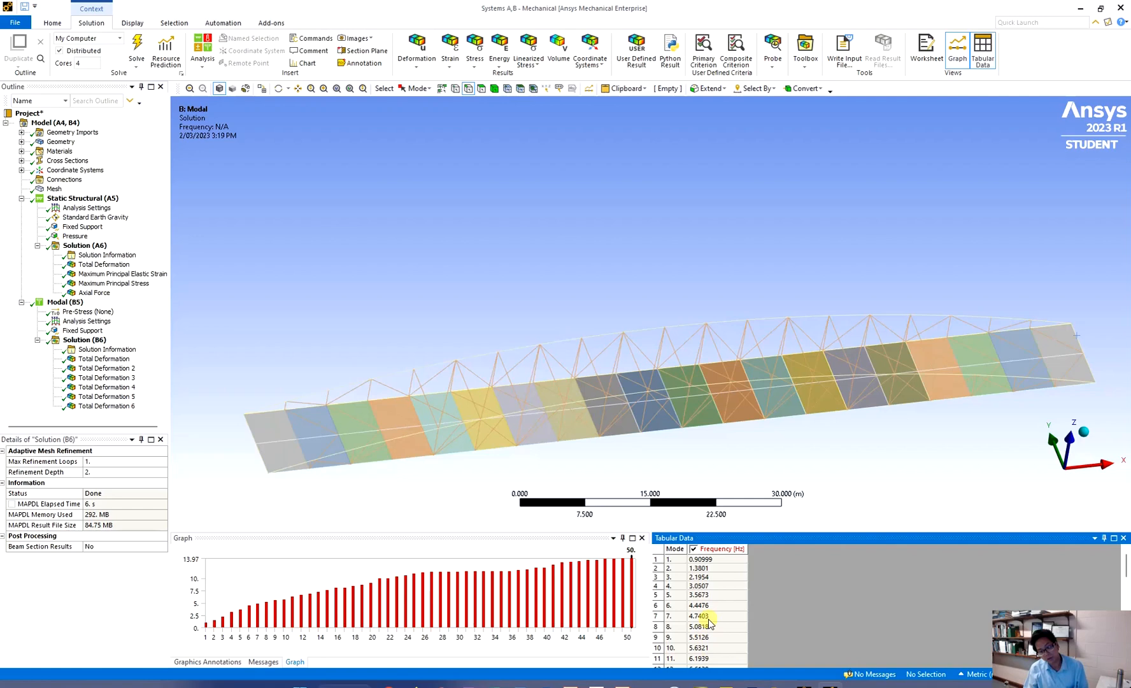
# Step: Review the frequency table through mode 50 at 13.97 Hz and bring up actions for mode 42's row
pyautogui.scroll(-3)
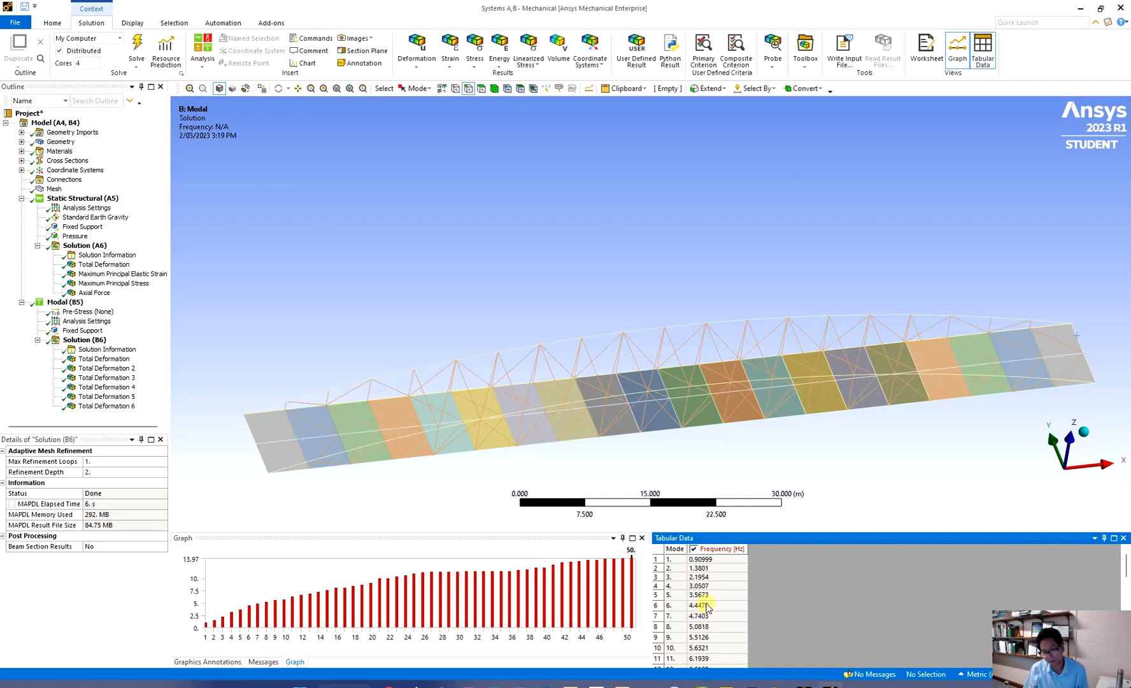
pyautogui.scroll(-3)
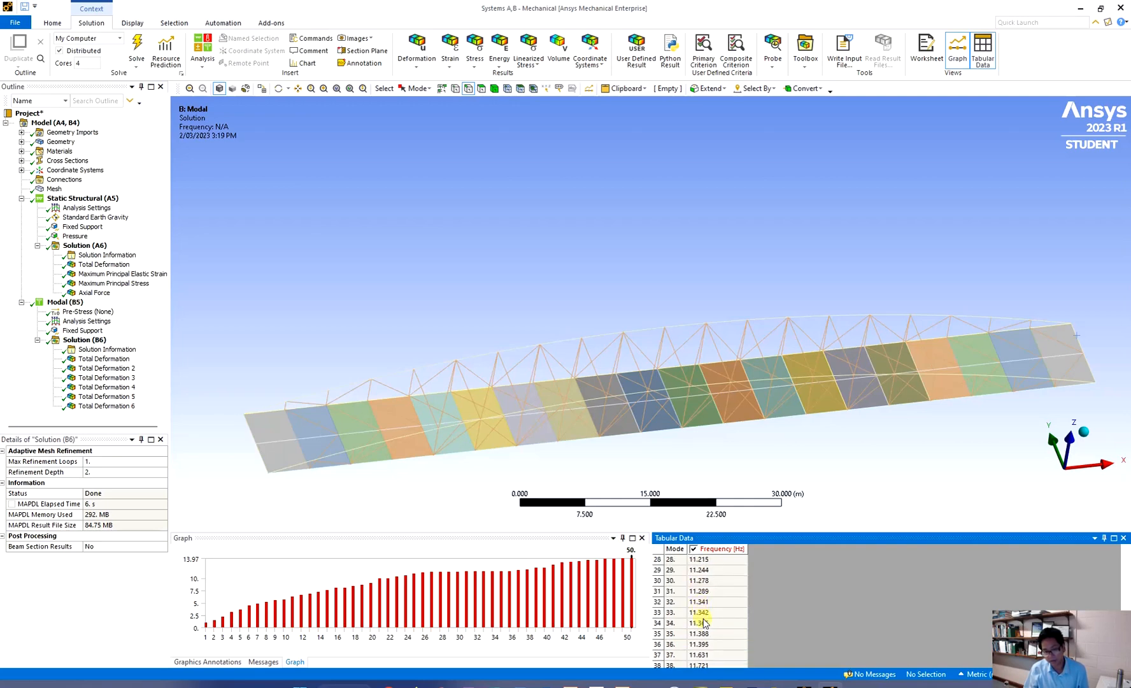
pyautogui.scroll(-3)
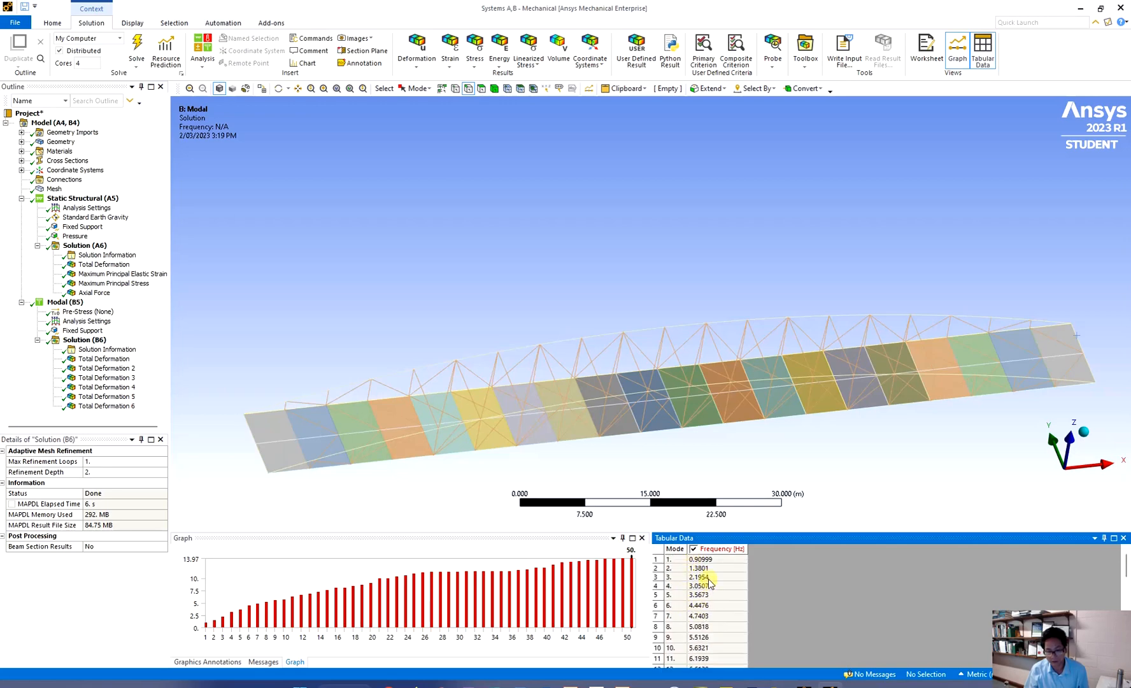
pyautogui.click(699, 577)
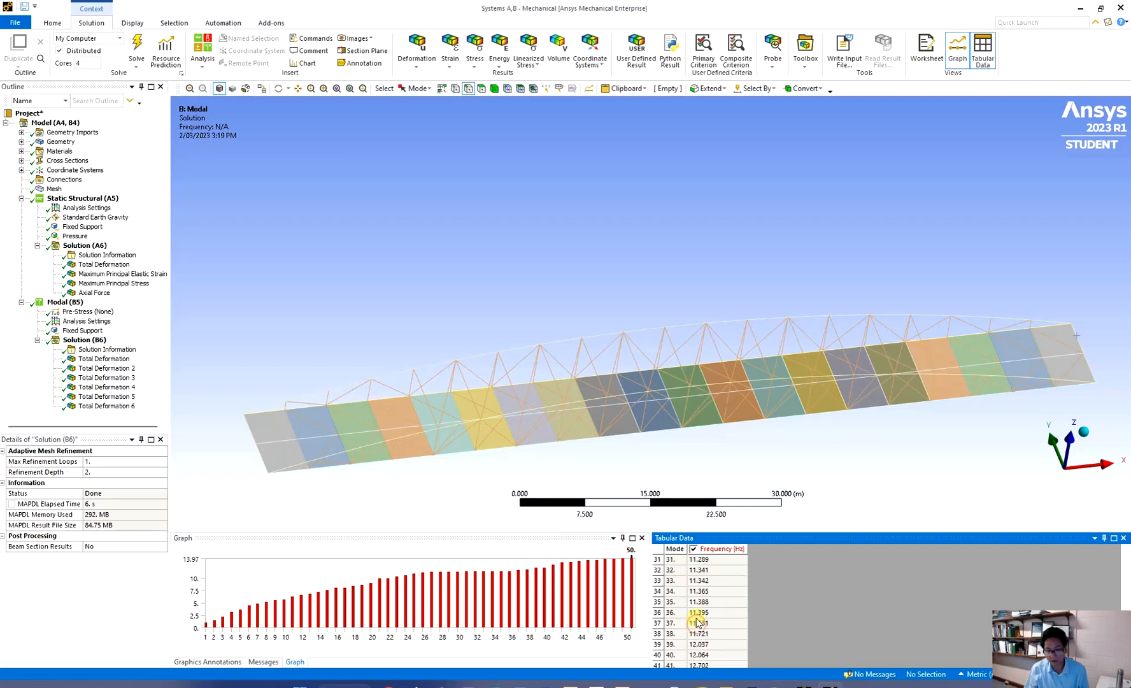
pyautogui.scroll(-3)
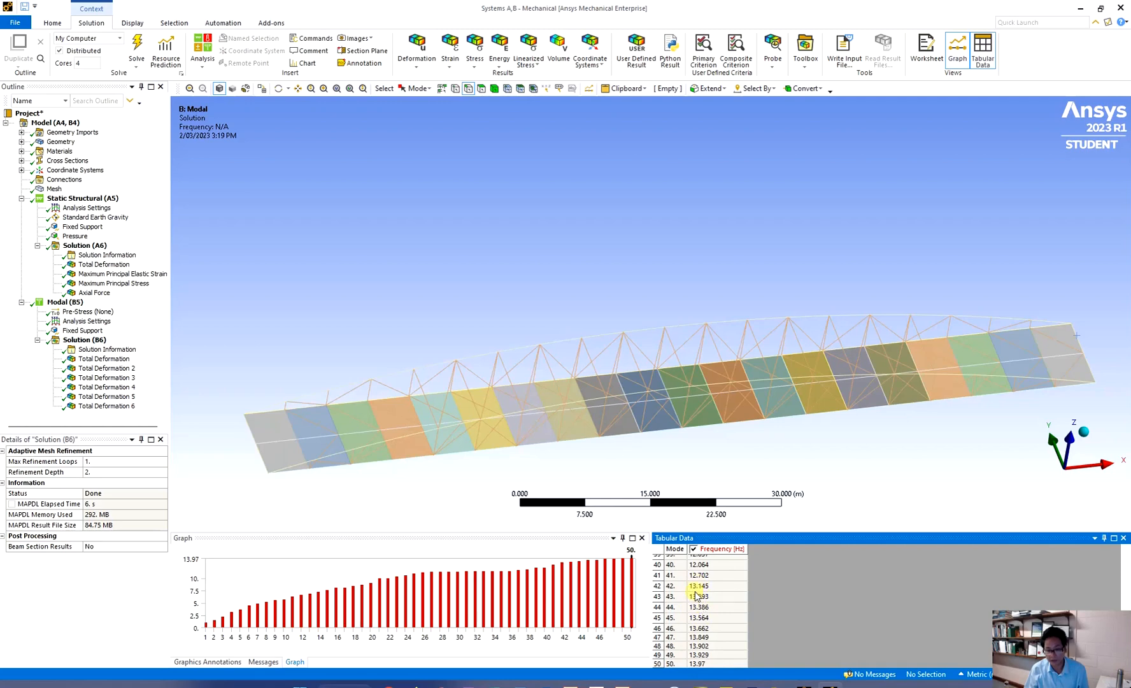
pyautogui.rightClick(698, 595)
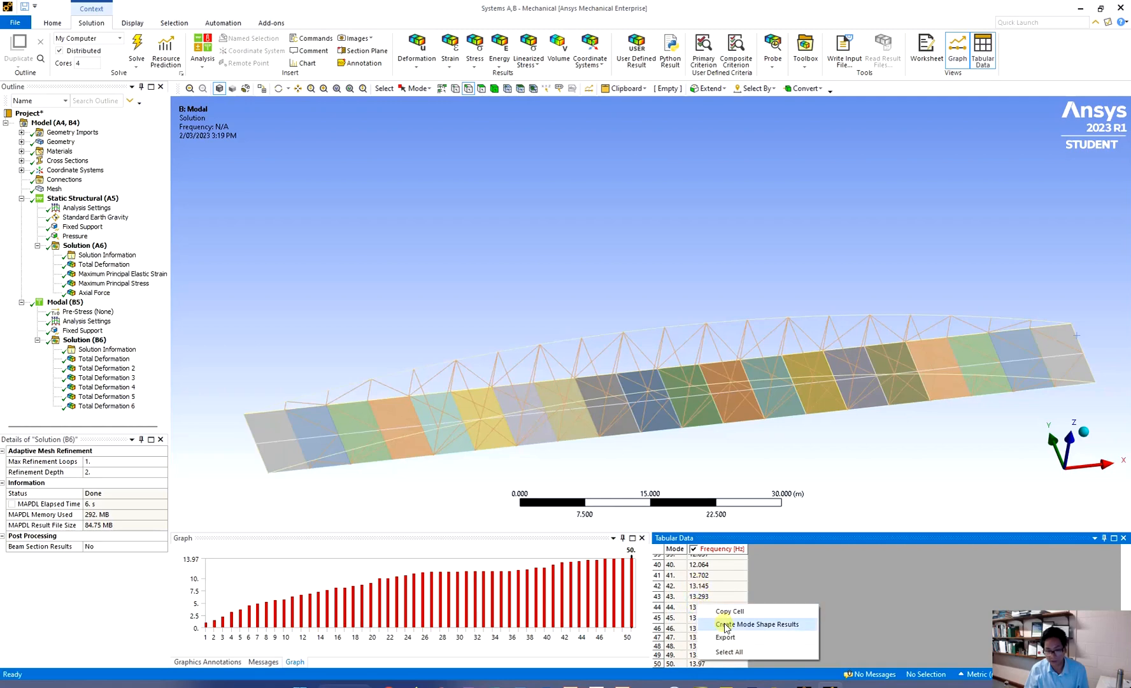
# Step: Create a mode shape result from the table and display Total Deformation 4 at 3.0507 Hz
pyautogui.click(757, 625)
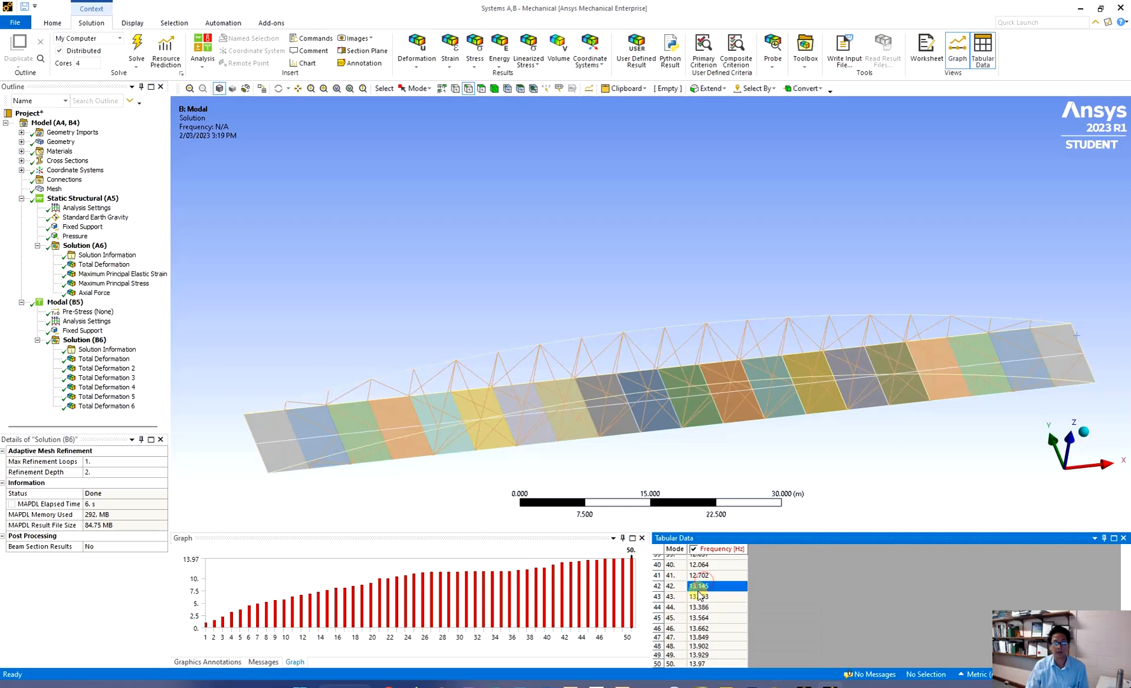
pyautogui.click(107, 386)
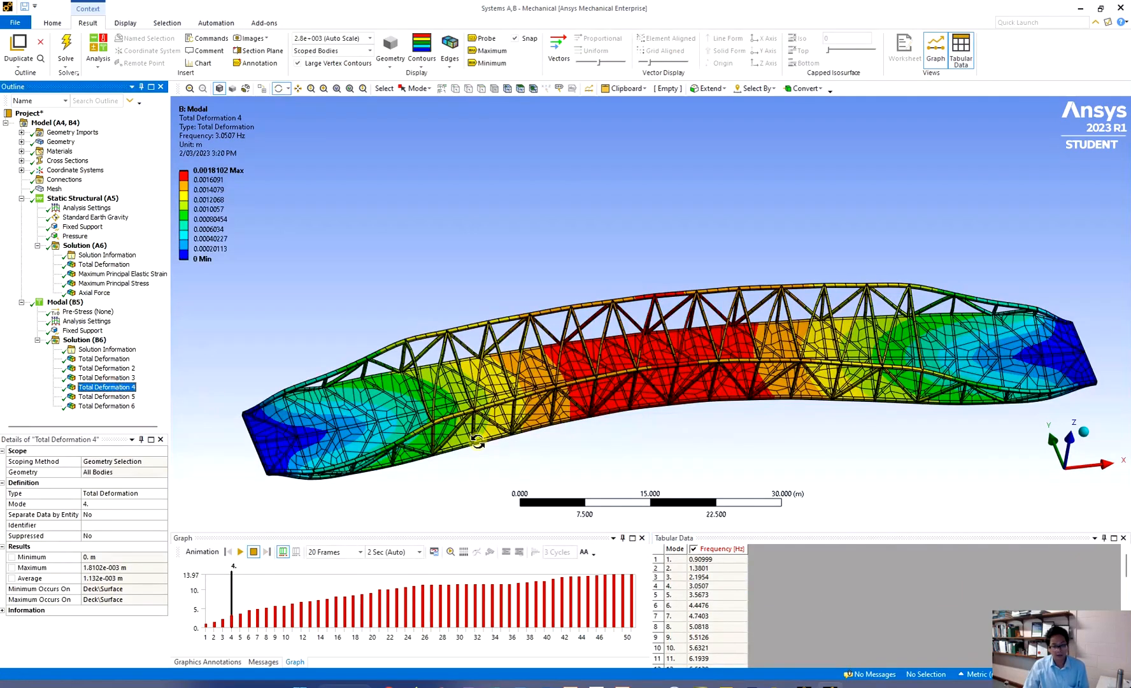